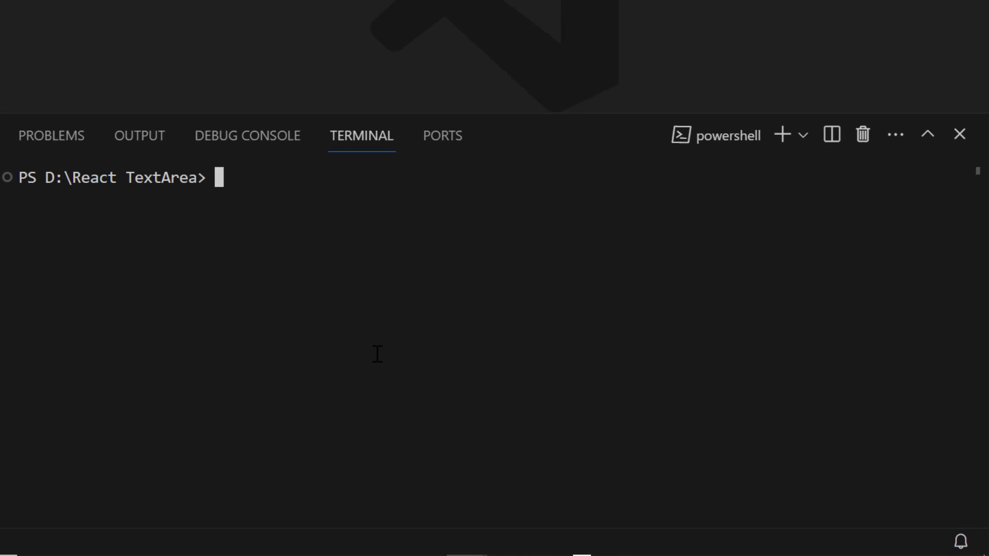
Step: Run npx create-react-app myreactapp --template typescript in the terminal
{"action": "type", "text": "npx cre"}
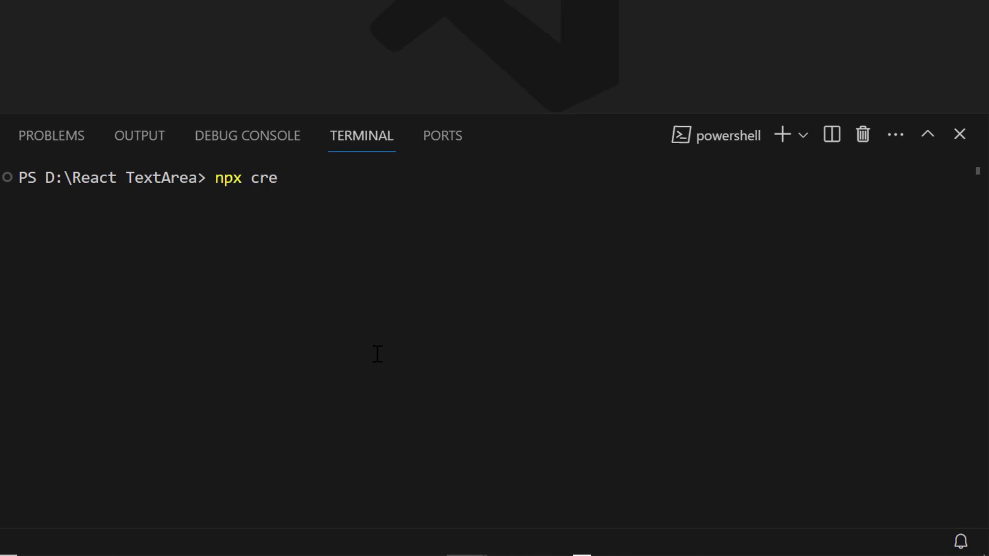
{"action": "type", "text": "ate-react-app"}
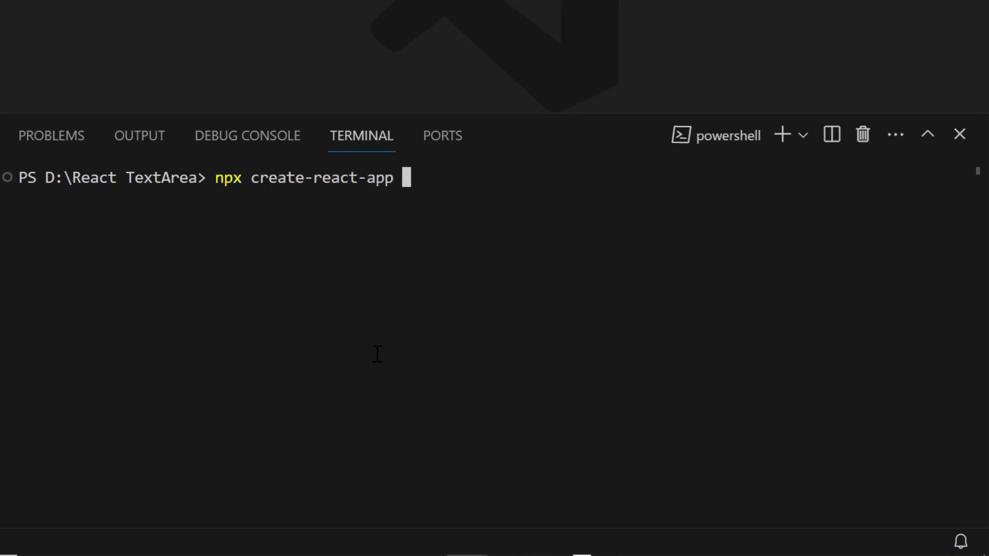
{"action": "type", "text": "myreactapp"}
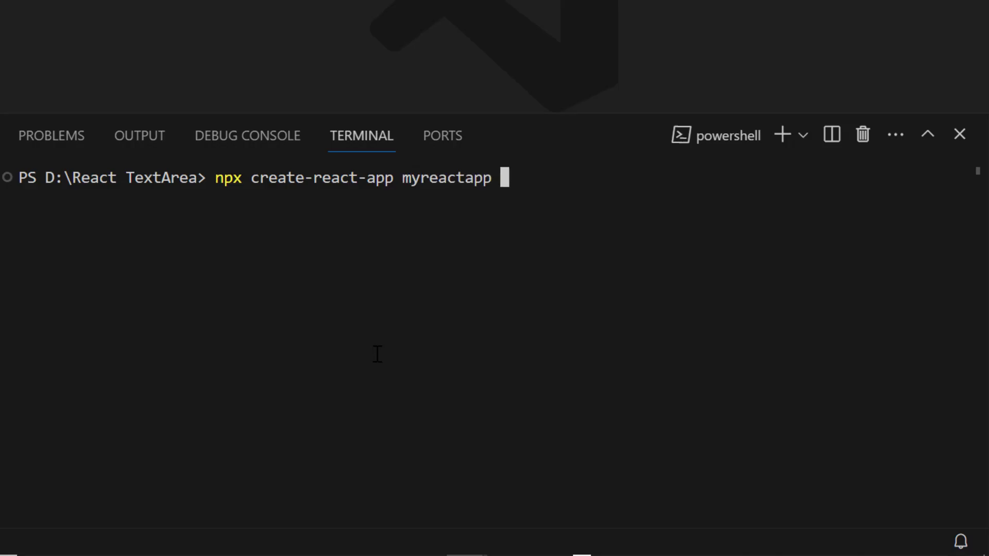
{"action": "type", "text": "--templa"}
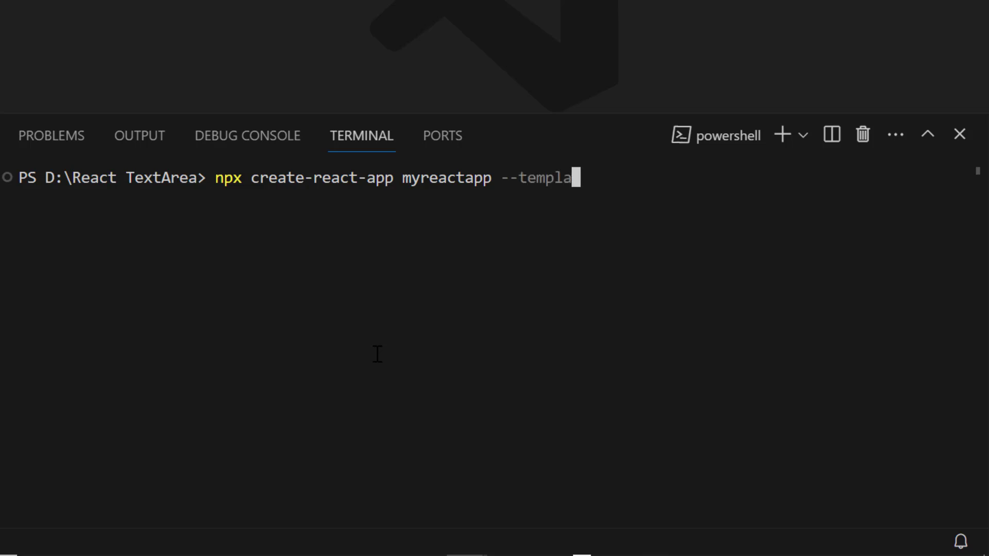
{"action": "type", "text": "te typescript"}
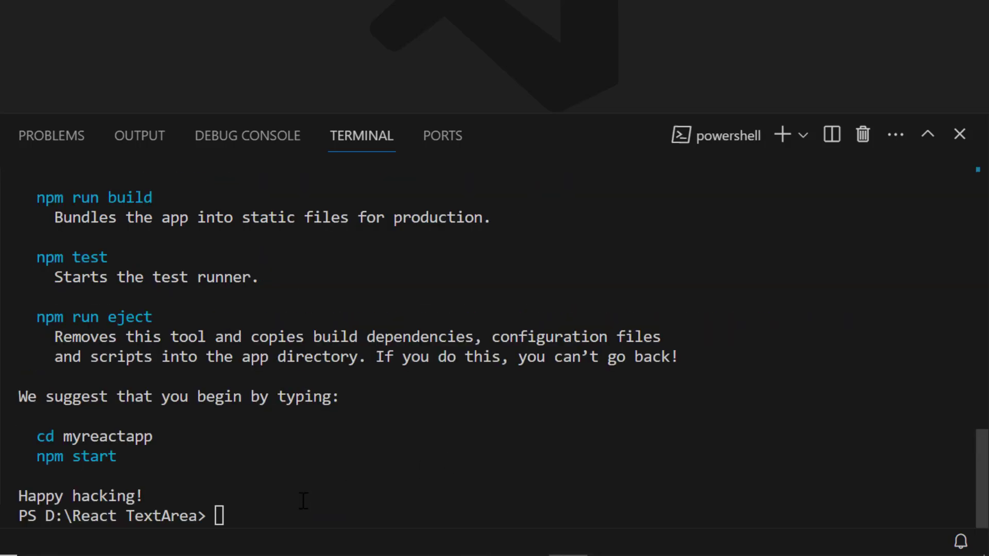
{"action": "type", "text": "cd my"}
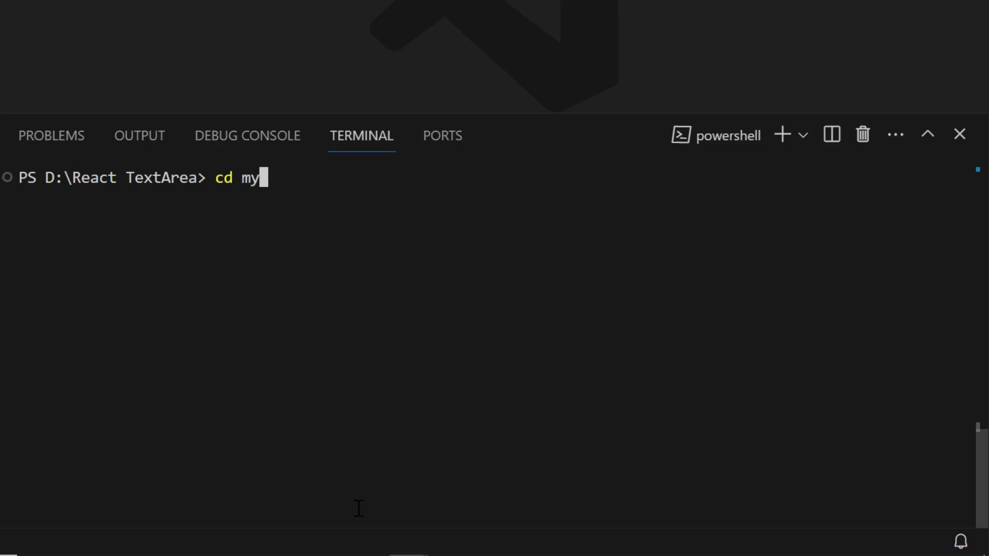
{"action": "type", "text": "reactapp"}
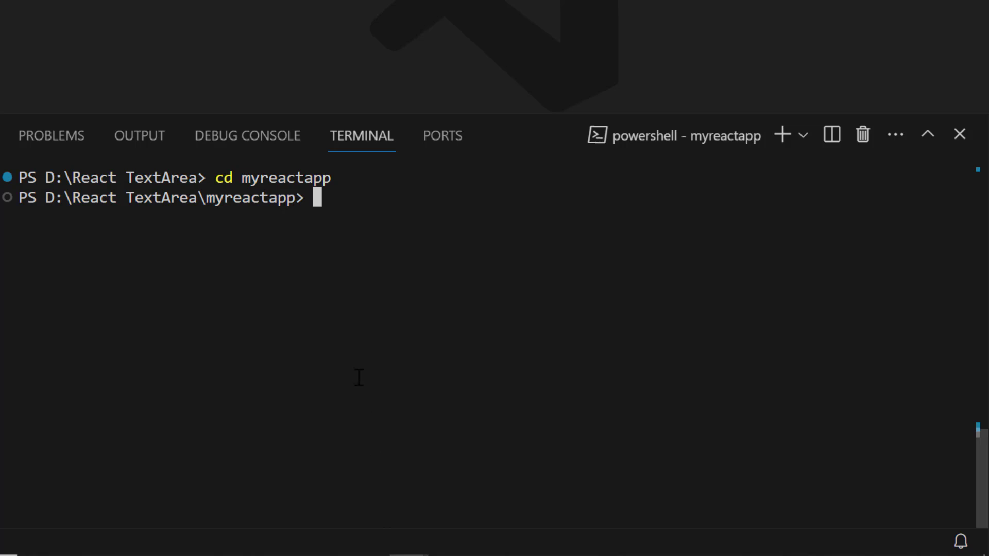
{"action": "type", "text": "npm"}
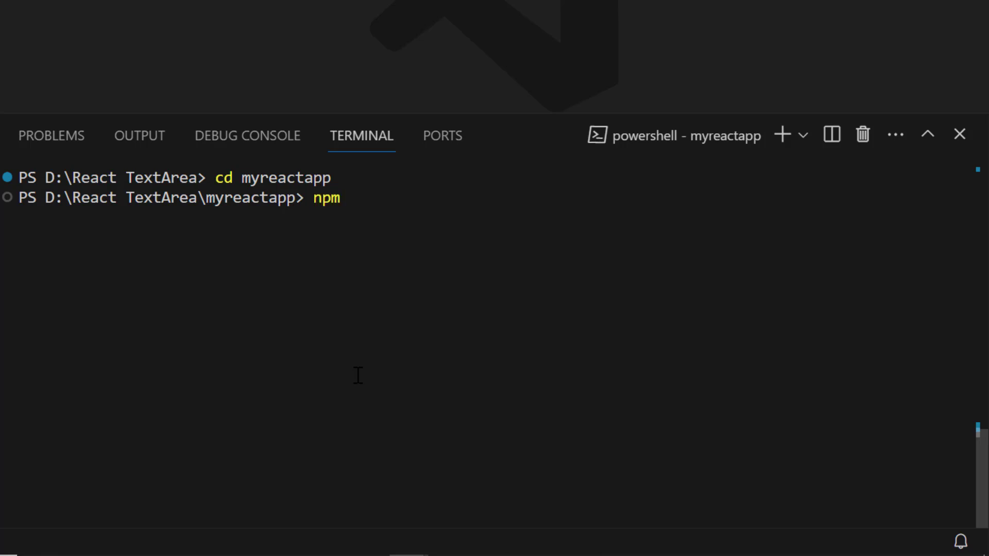
{"action": "type", "text": "install @syncf"}
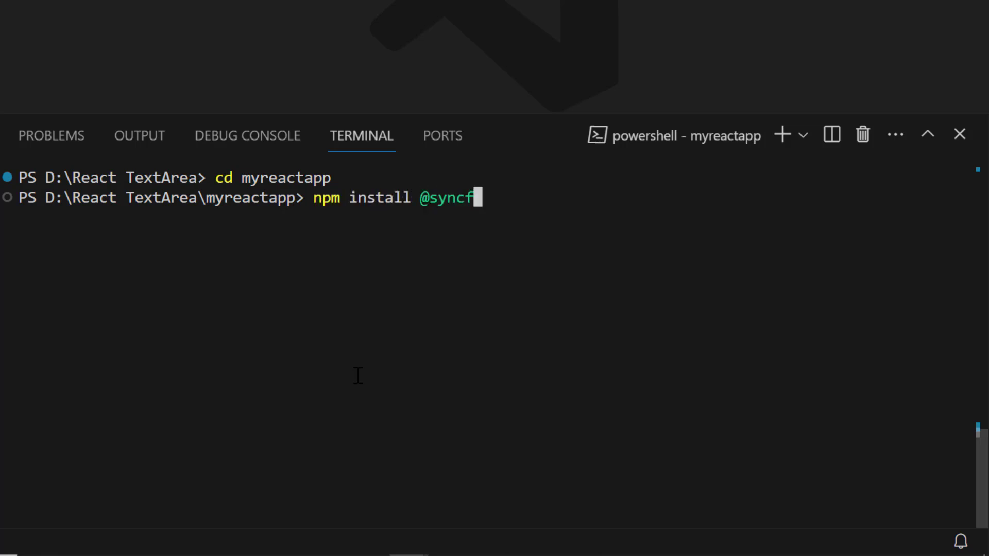
{"action": "type", "text": "usion/ej2-"}
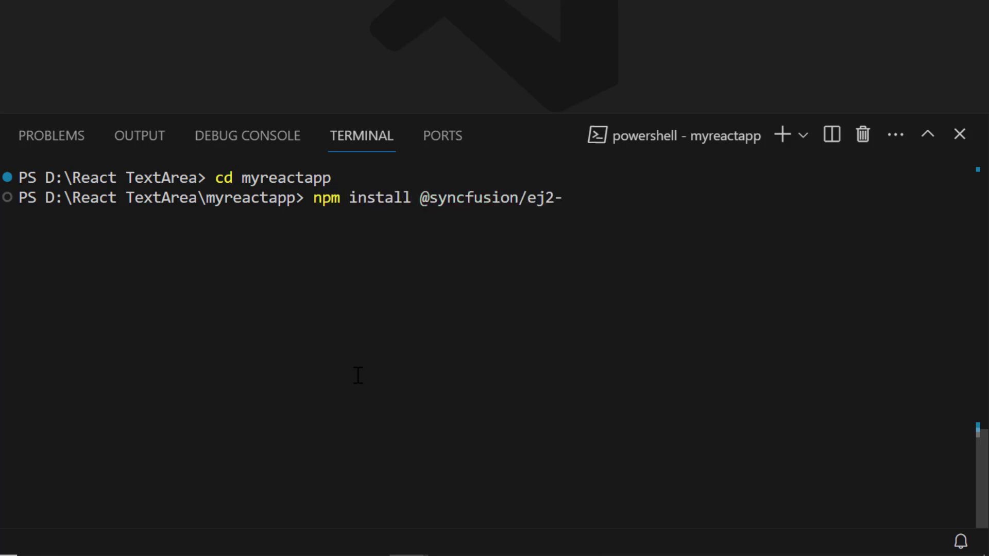
{"action": "type", "text": "react-inputs"}
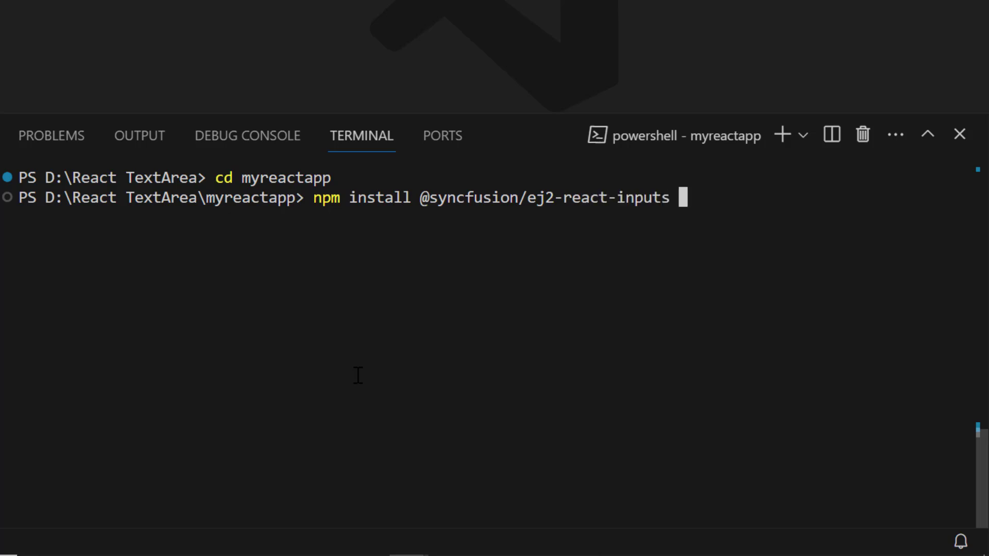
{"action": "type", "text": "--save"}
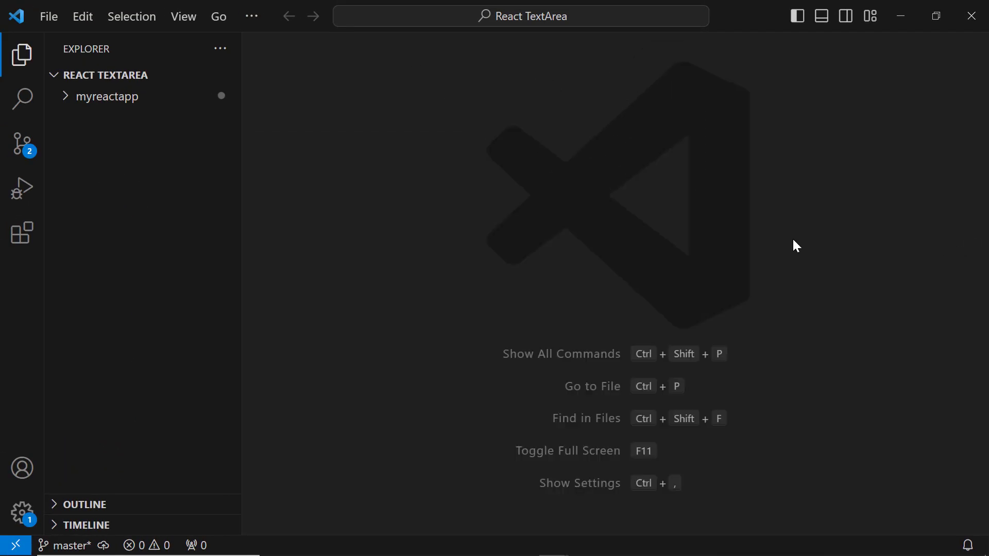
{"action": "left_click", "coordinate": [106, 96]}
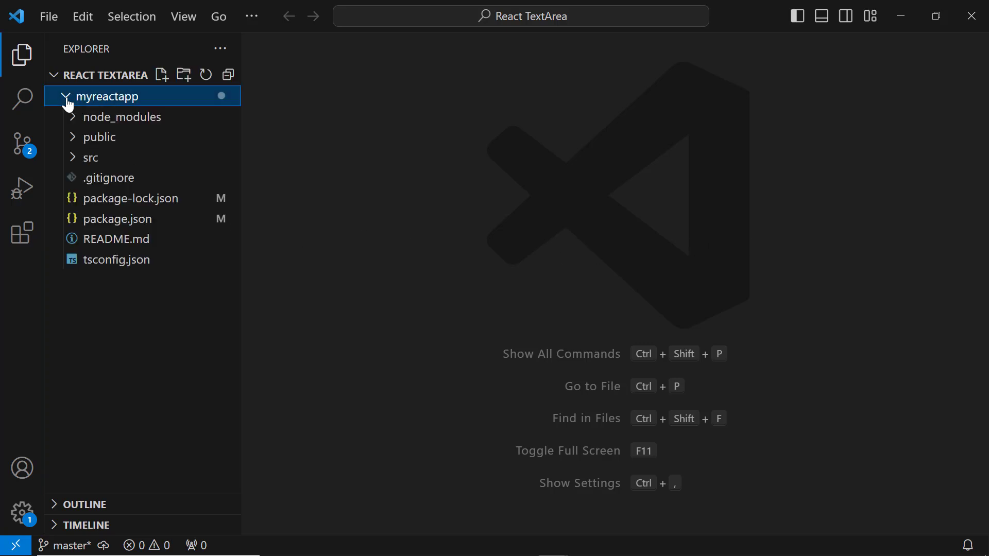
{"action": "left_click", "coordinate": [91, 157]}
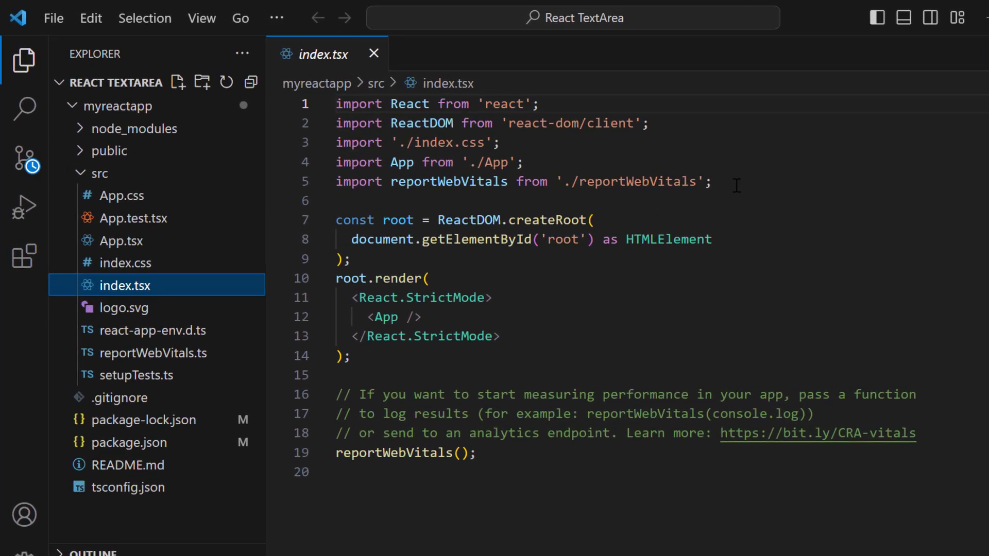
{"action": "type", "text": "import { register"}
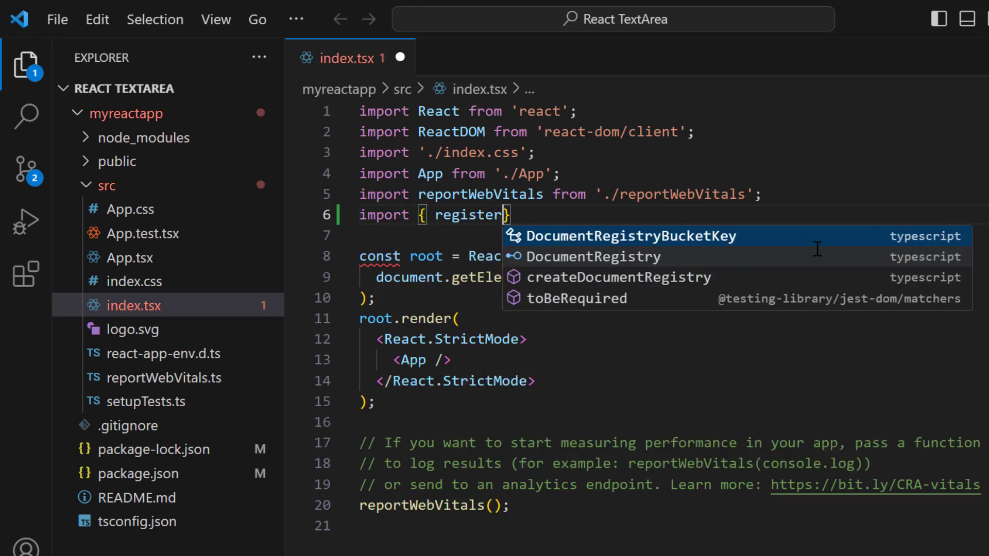
{"action": "type", "text": "License } from '"}
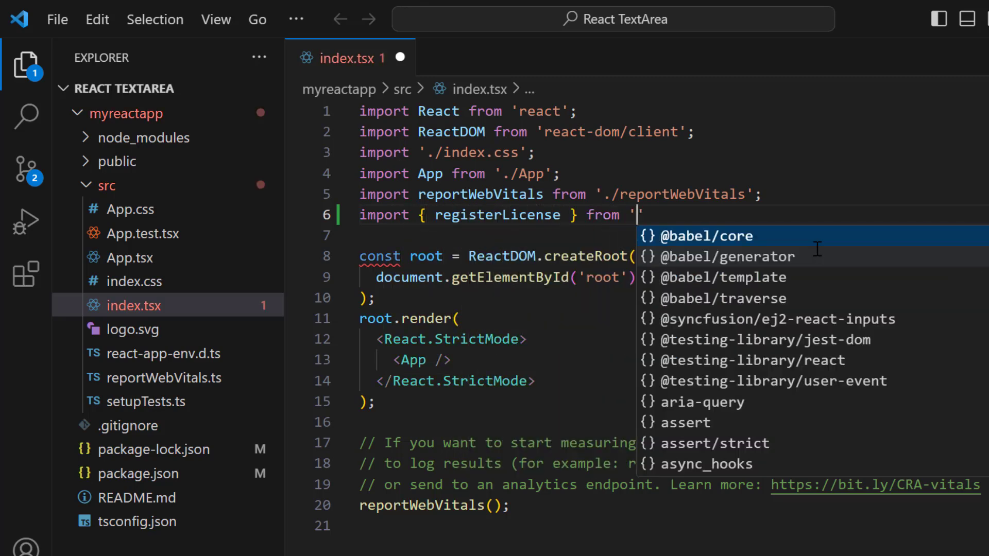
{"action": "type", "text": "@syncfusion/ej2-base"}
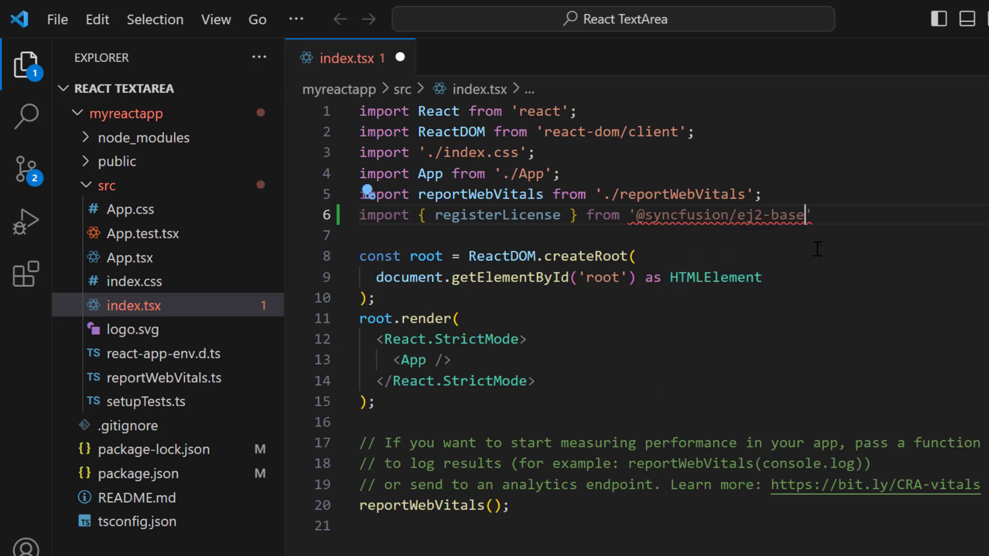
{"action": "type", "text": "registerLicense"}
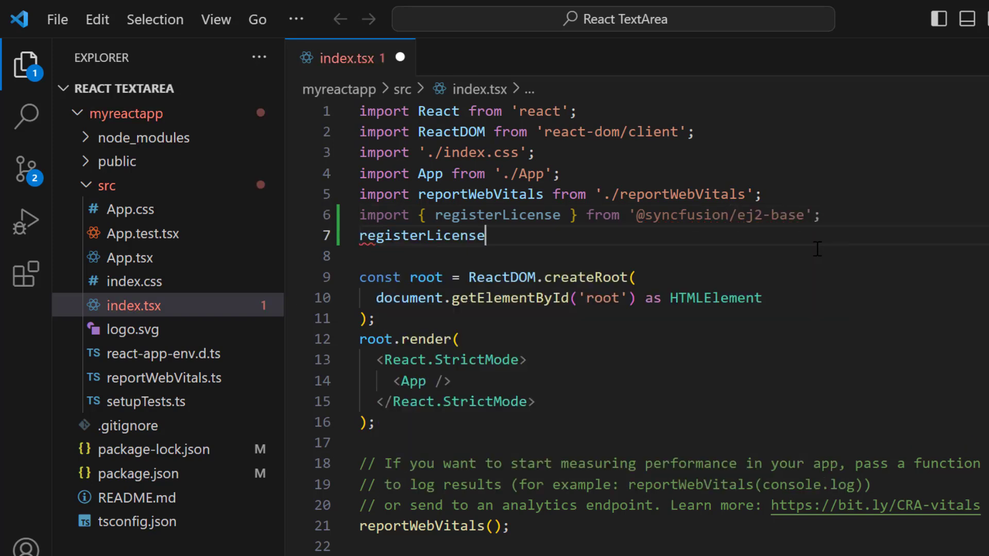
{"action": "type", "text": "(\"\");"}
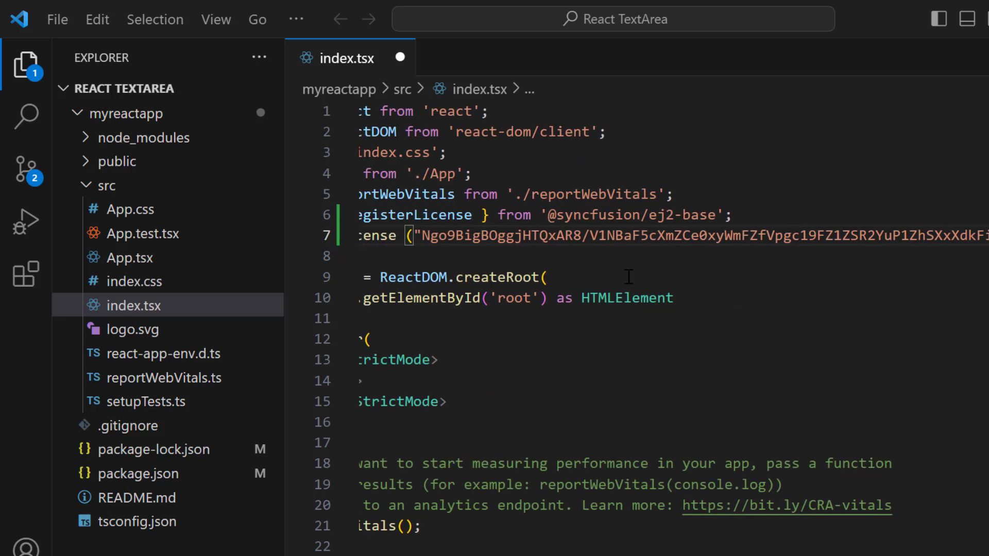
{"action": "scroll", "scroll_direction": "left", "scroll_amount": 3}
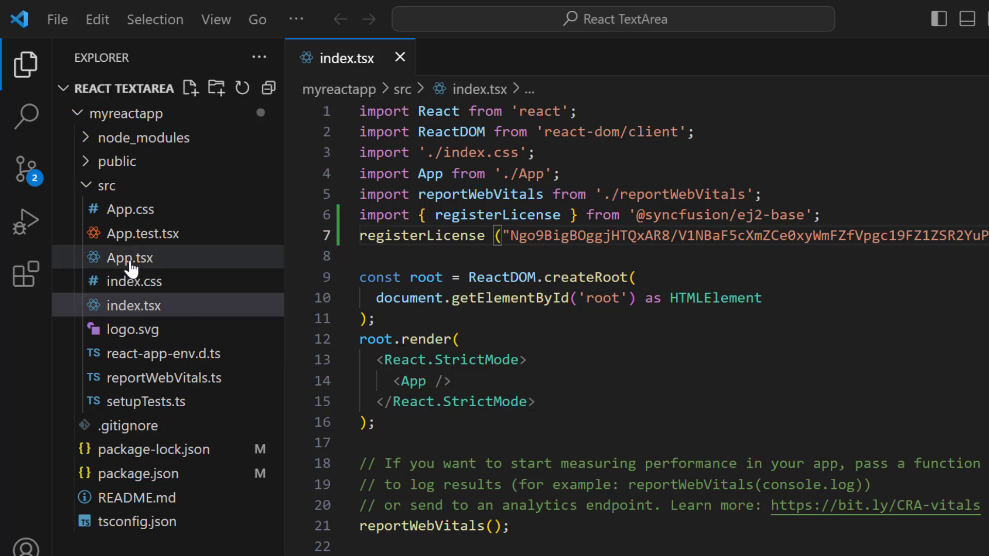
{"action": "double_click", "coordinate": [130, 258]}
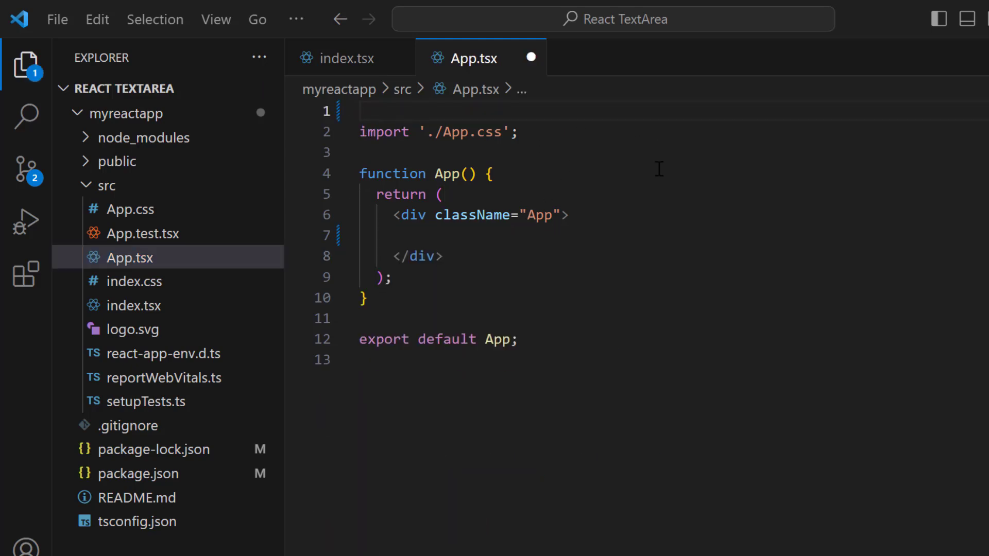
{"action": "type", "text": "impo"}
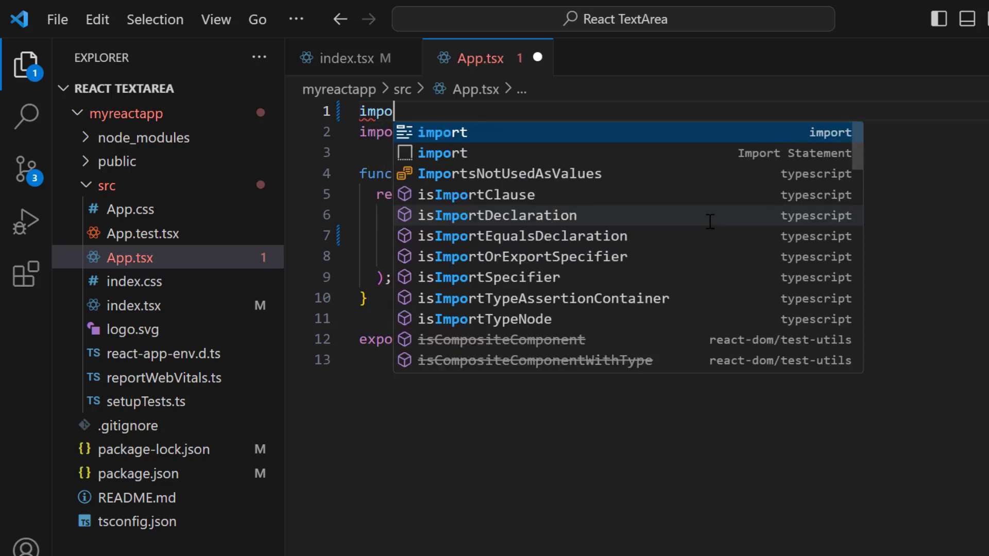
{"action": "type", "text": "rt { TextAreaComponent } from '@syncfusion/ej2-react-inputs';"}
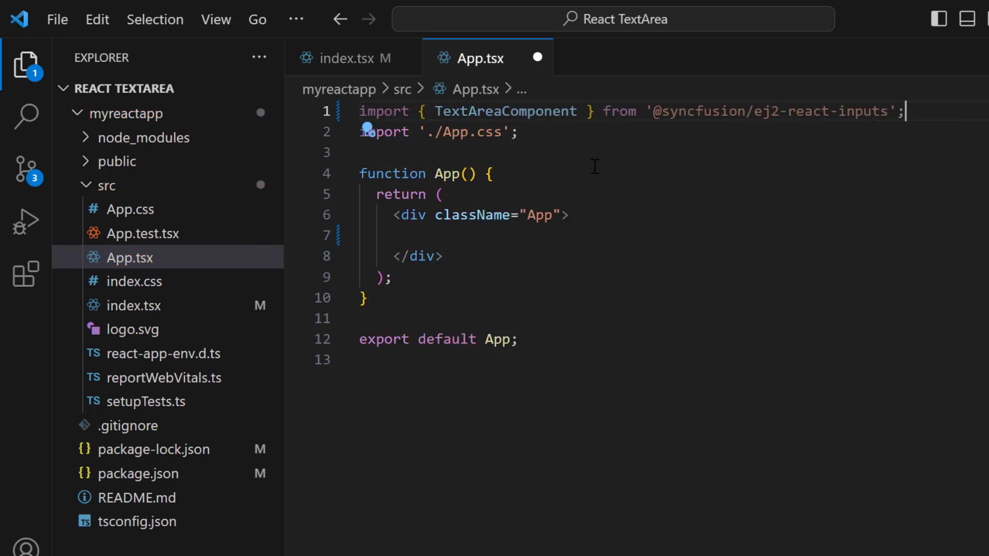
{"action": "type", "text": "<T"}
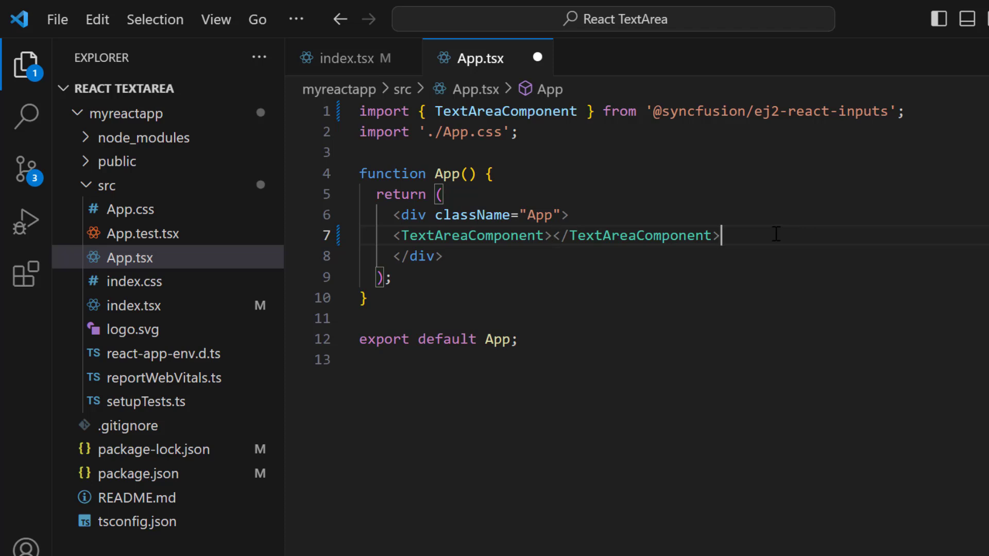
{"action": "left_click", "coordinate": [131, 209]}
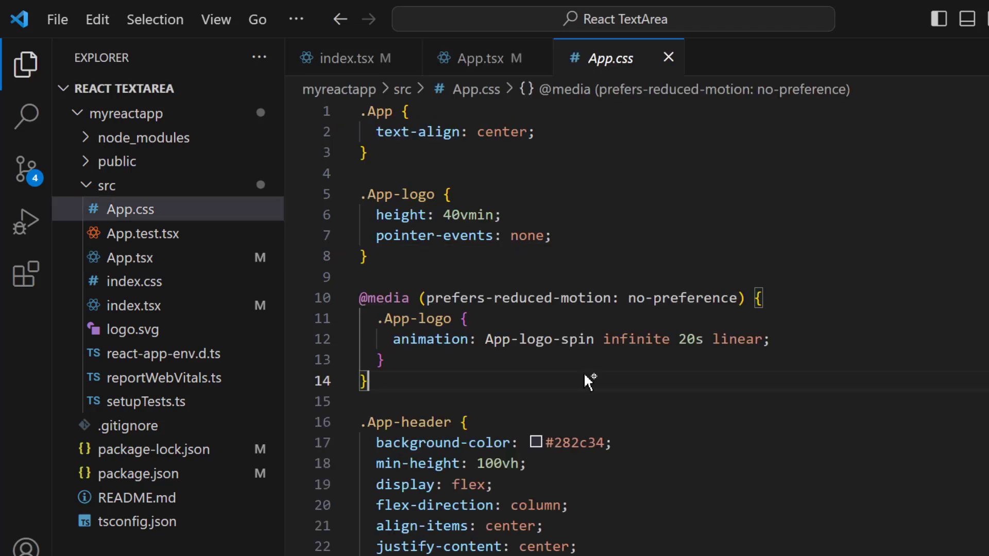
{"action": "key", "text": "ctrl+a"}
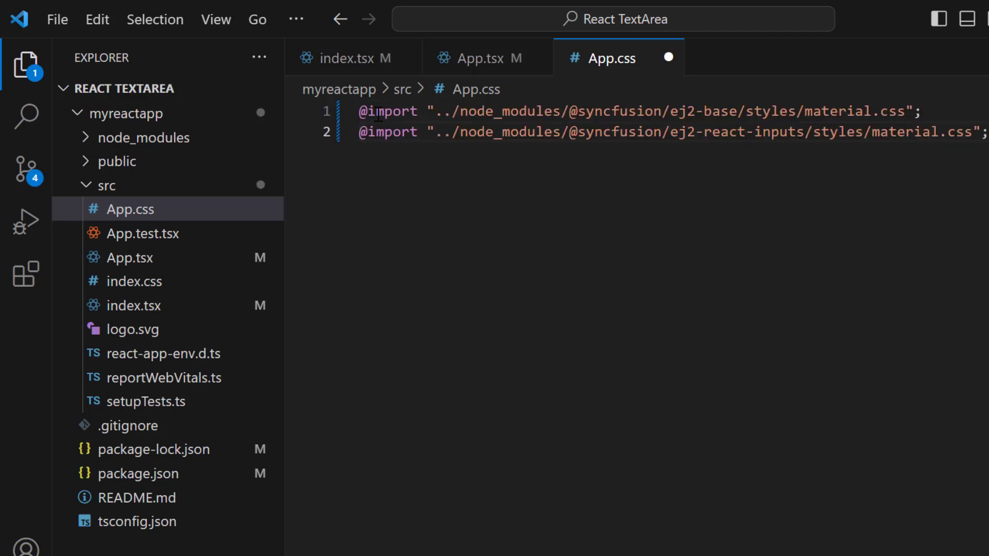
{"action": "mouse_move", "coordinate": [464, 249]}
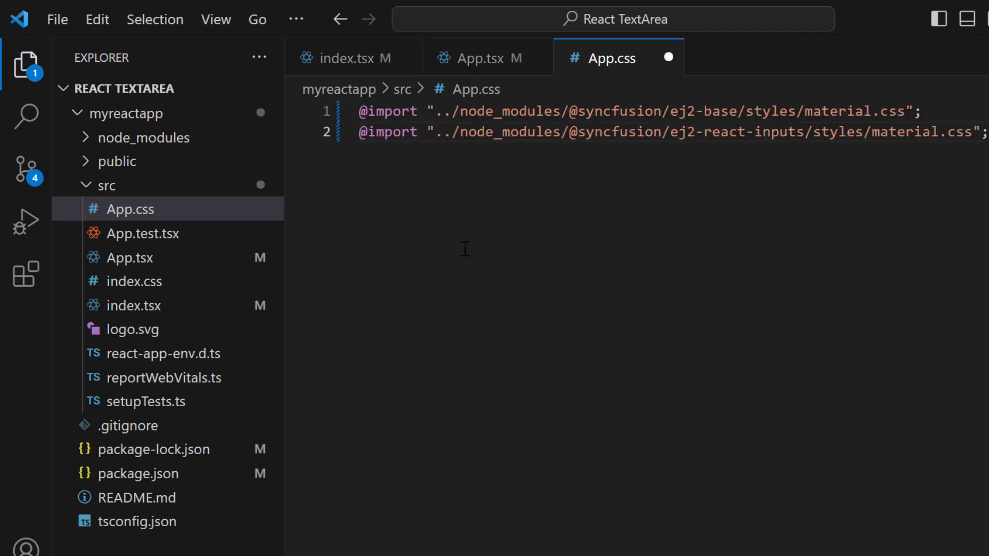
Step: Add width={200} and placeholder='Enter your comments' to TextAreaComponent and save
{"action": "left_click", "coordinate": [477, 57]}
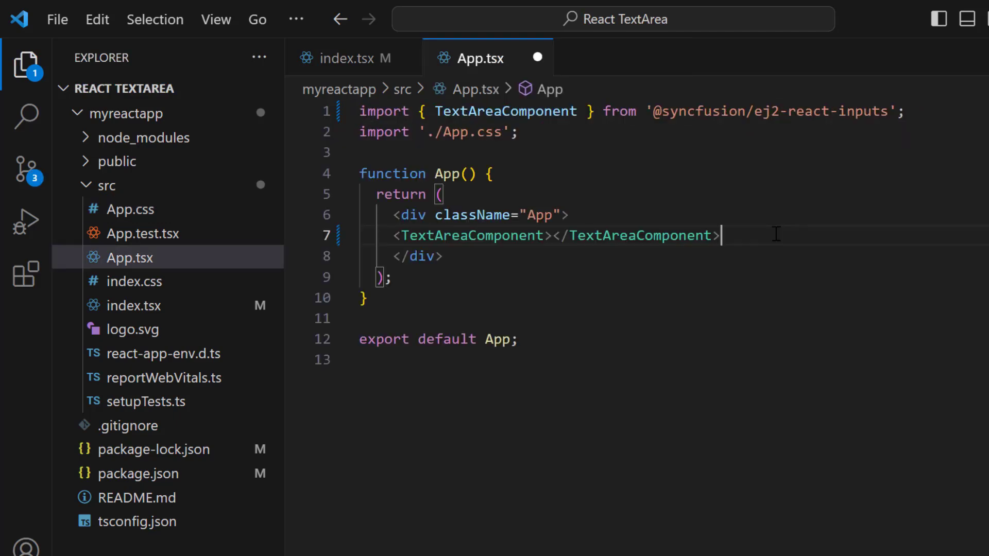
{"action": "key", "text": "Enter"}
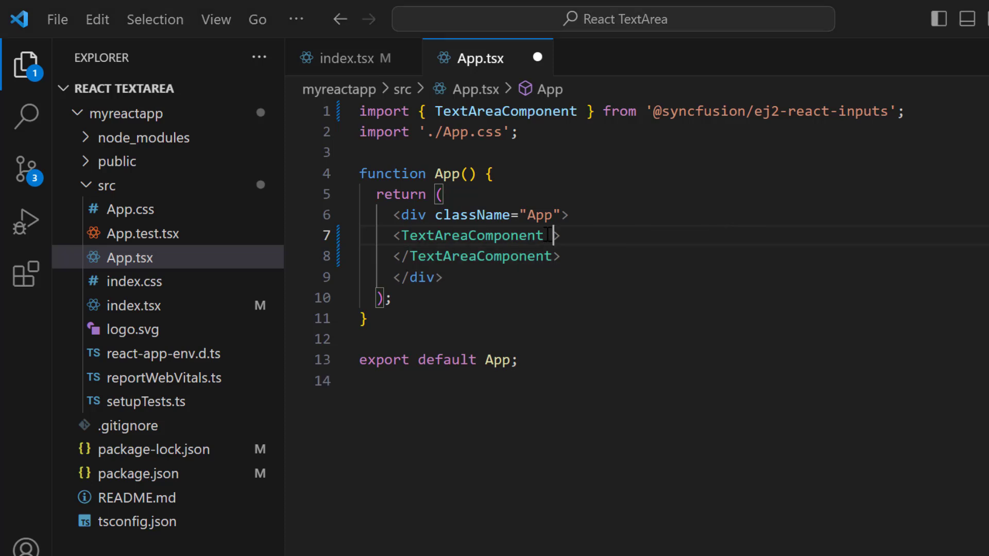
{"action": "type", "text": "width={200}"}
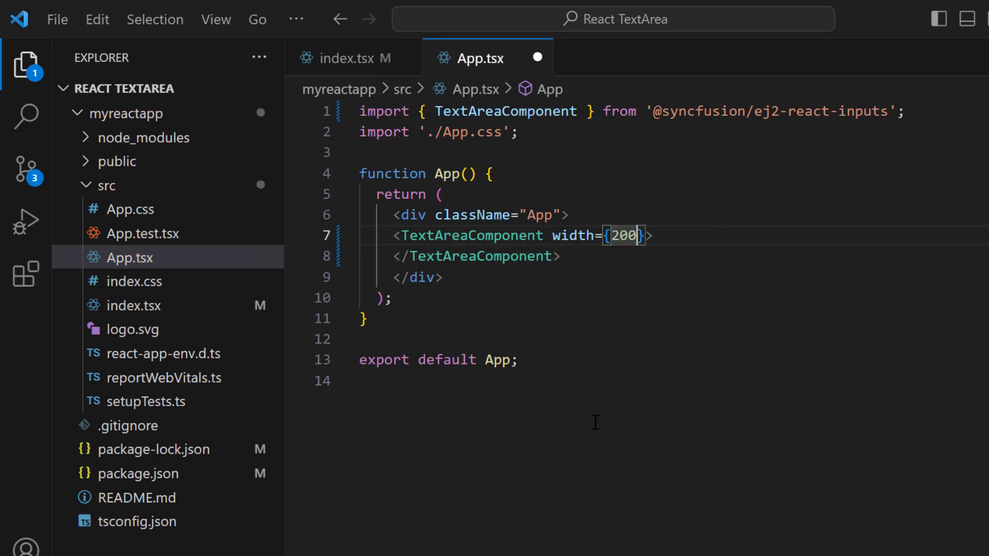
{"action": "type", "text": "placeholder='Enter'>"}
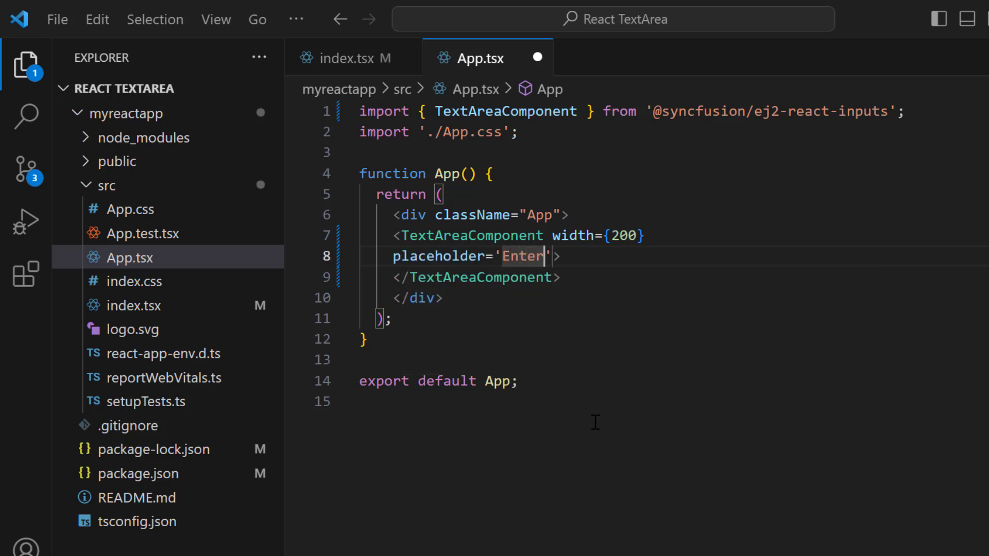
{"action": "type", "text": "your comme"}
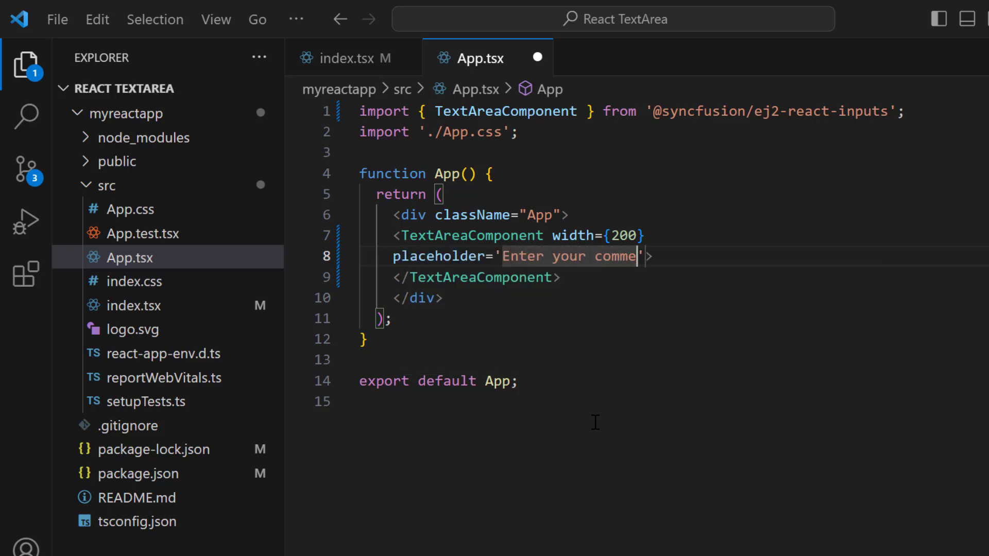
{"action": "type", "text": "nts"}
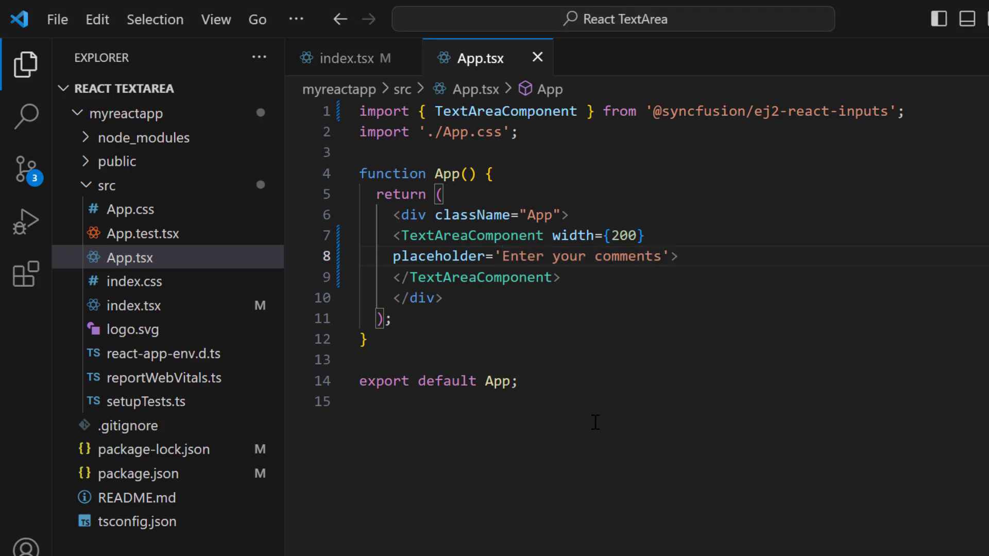
{"action": "left_click", "coordinate": [131, 209]}
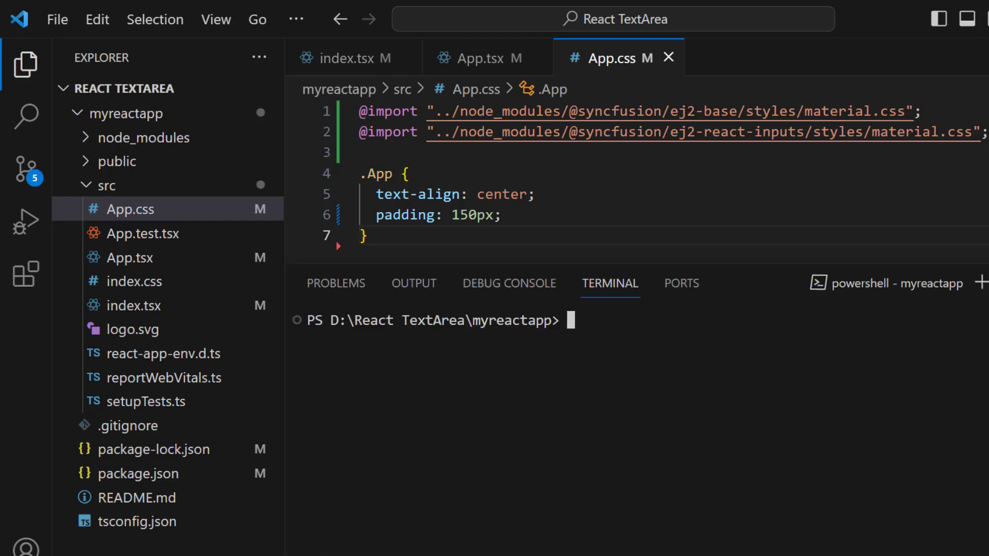
Step: Run npm start in the terminal to launch the app at localhost:3000
{"action": "type", "text": "npm sta"}
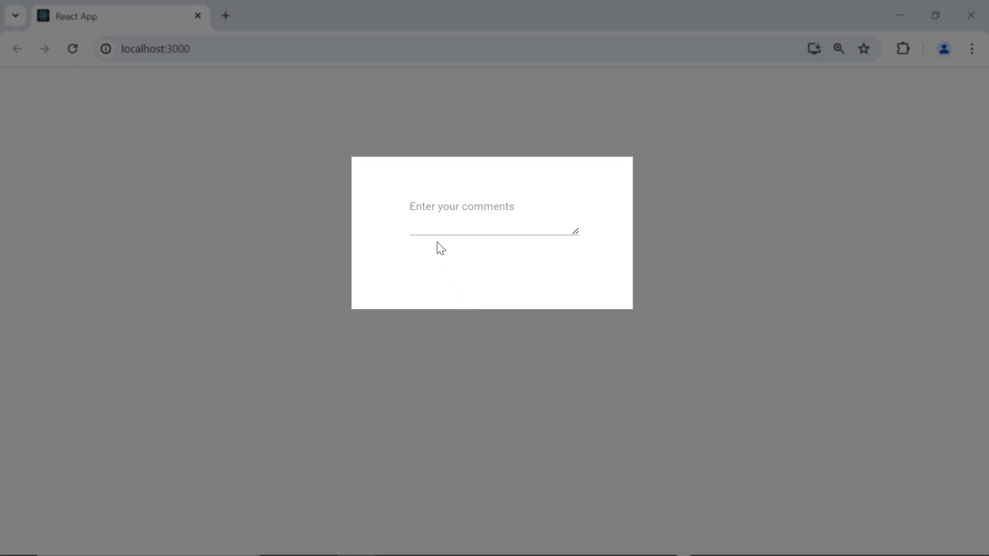
Step: Enter Syncfusion into the app's 'Enter your comments' text area in the browser
{"action": "left_click", "coordinate": [493, 231]}
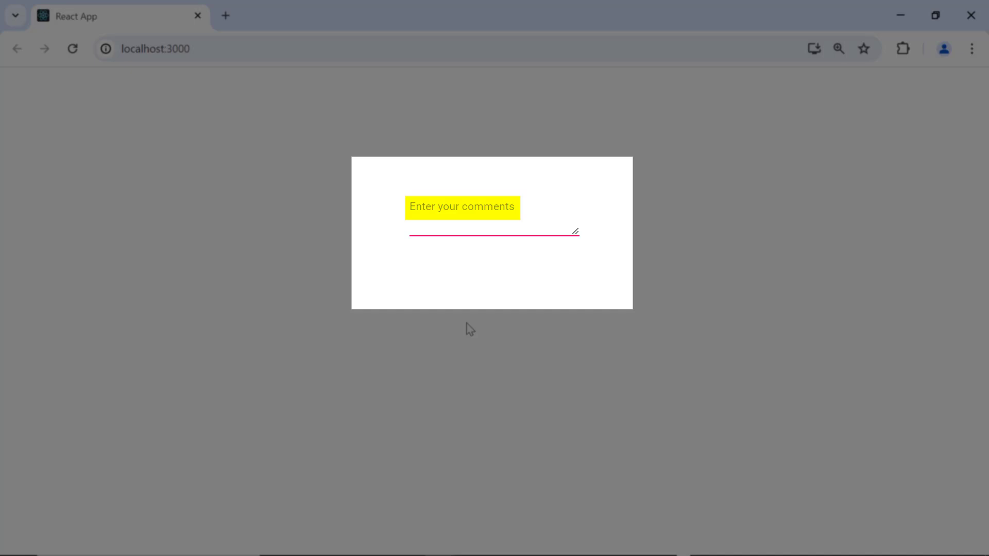
{"action": "type", "text": "Syncfusion"}
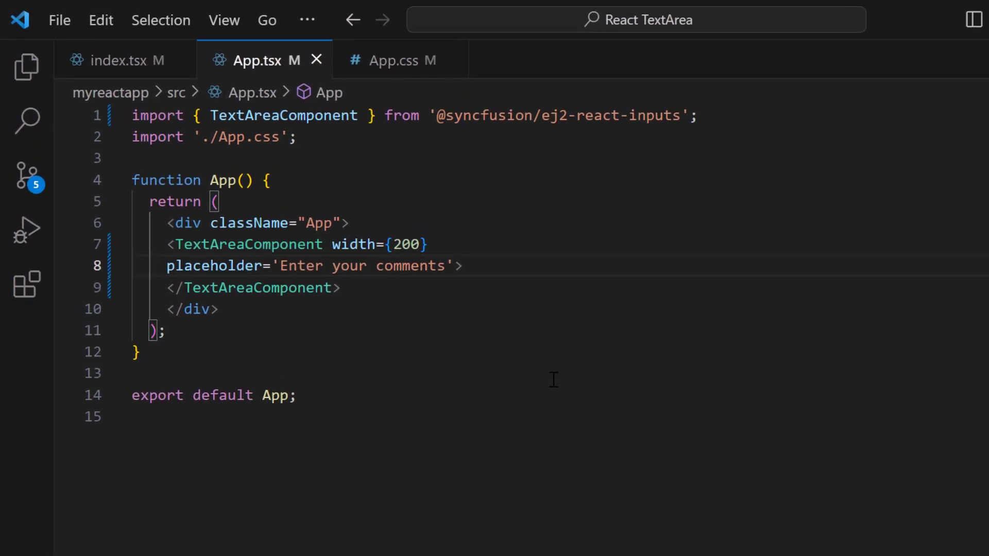
Step: Give the TextArea cssClass='e-success' with placeholder Success and duplicate it twice
{"action": "type", "text": "cssClass='e-success"}
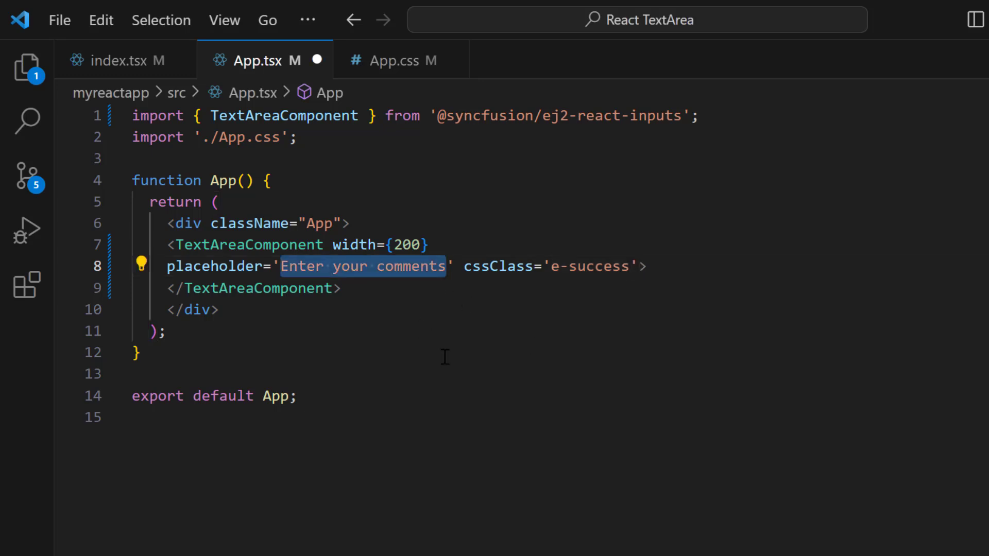
{"action": "type", "text": "Success"}
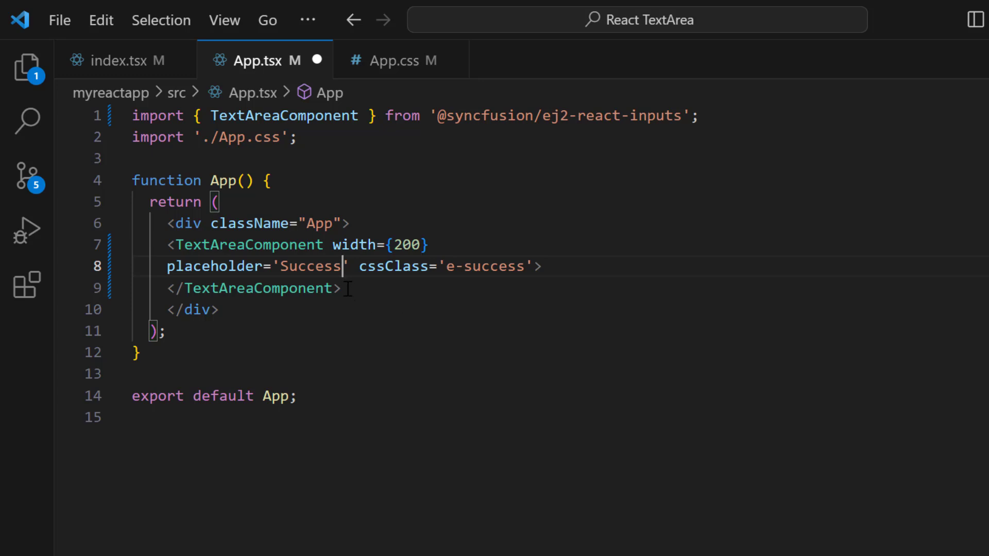
{"action": "left_click", "coordinate": [346, 288]}
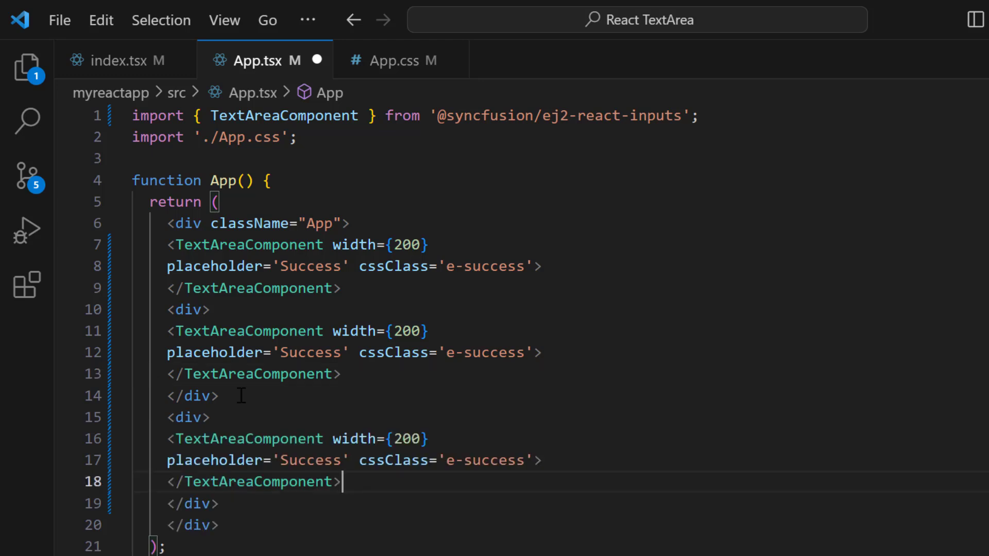
{"action": "mouse_move", "coordinate": [388, 365]}
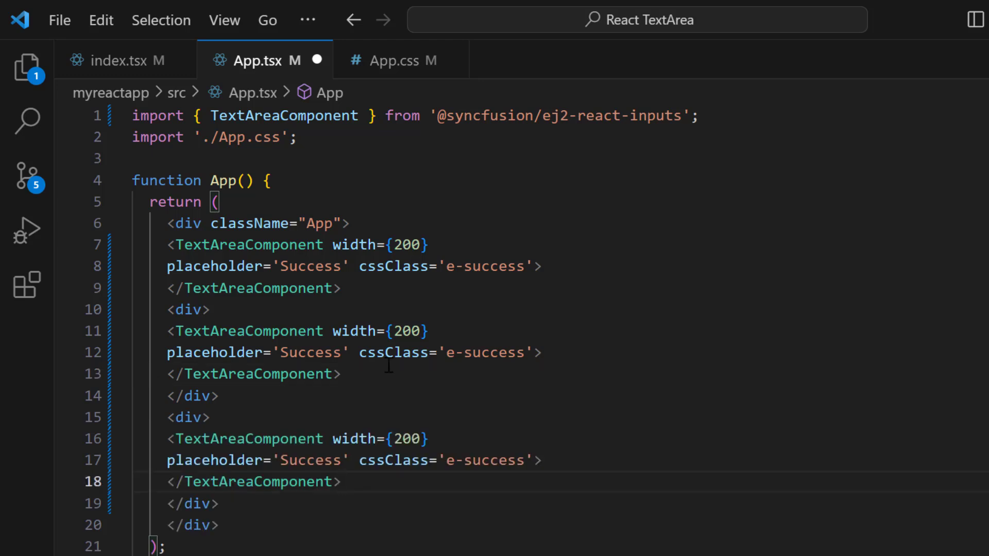
Step: Change the copies to e-warning/Warning and e-error/Error placeholders
{"action": "type", "text": "warning"}
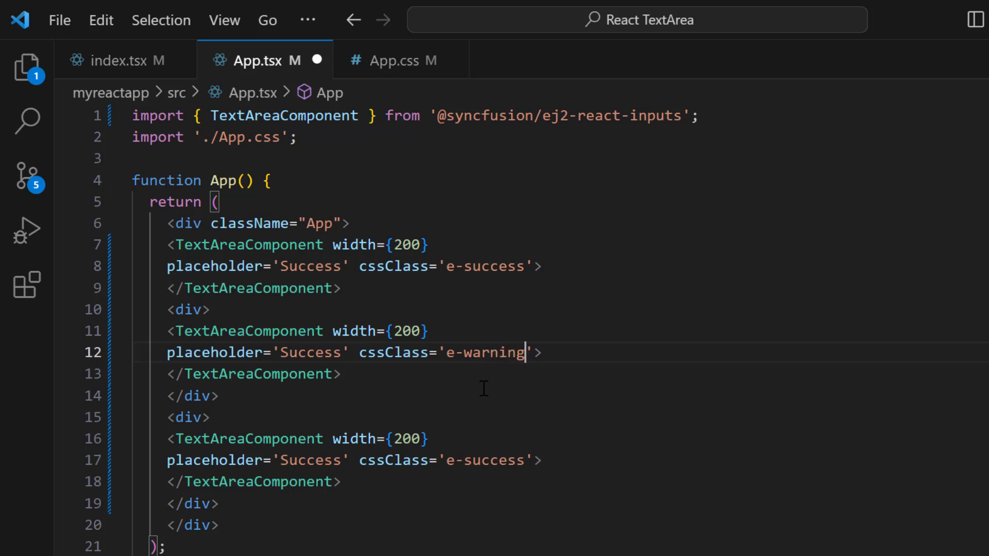
{"action": "double_click", "coordinate": [309, 353]}
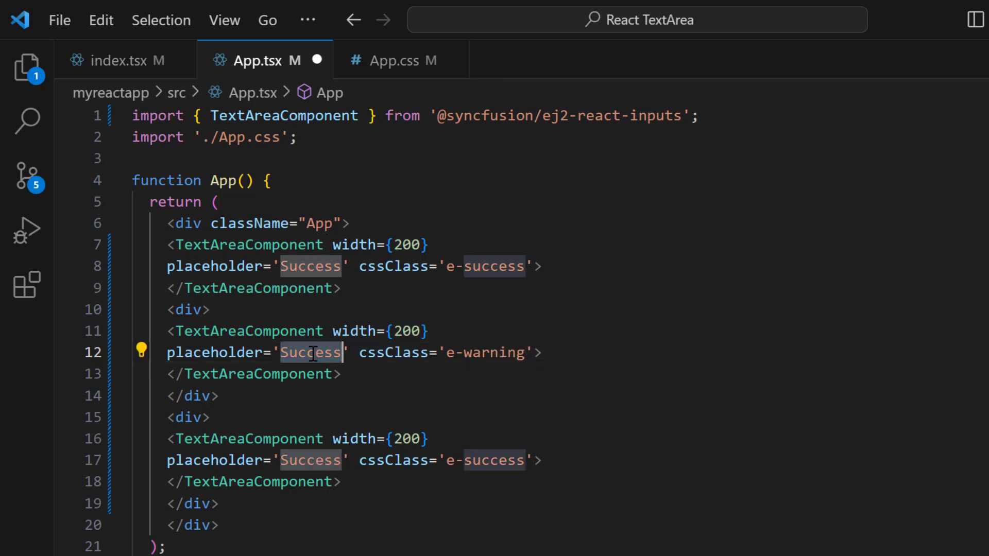
{"action": "type", "text": "Warning"}
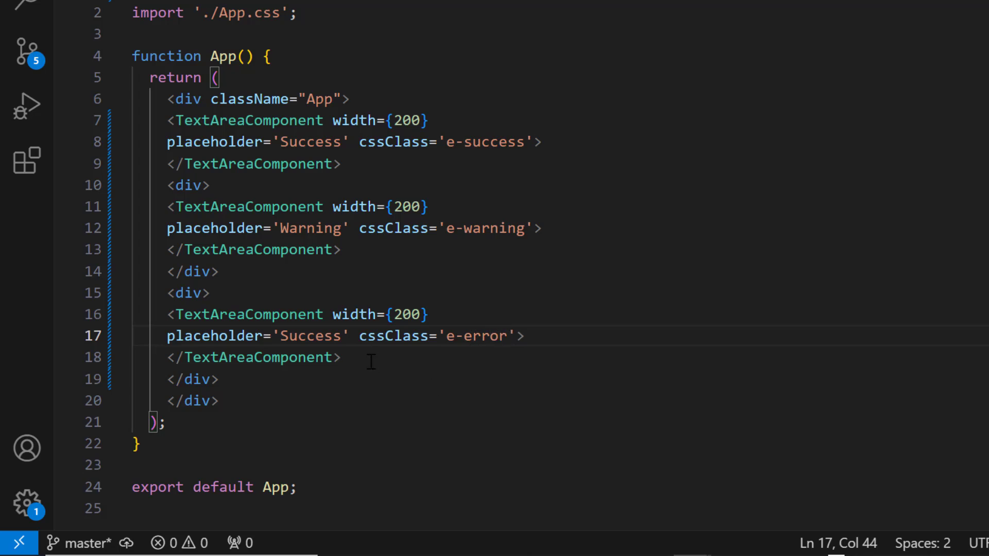
{"action": "type", "text": "Error"}
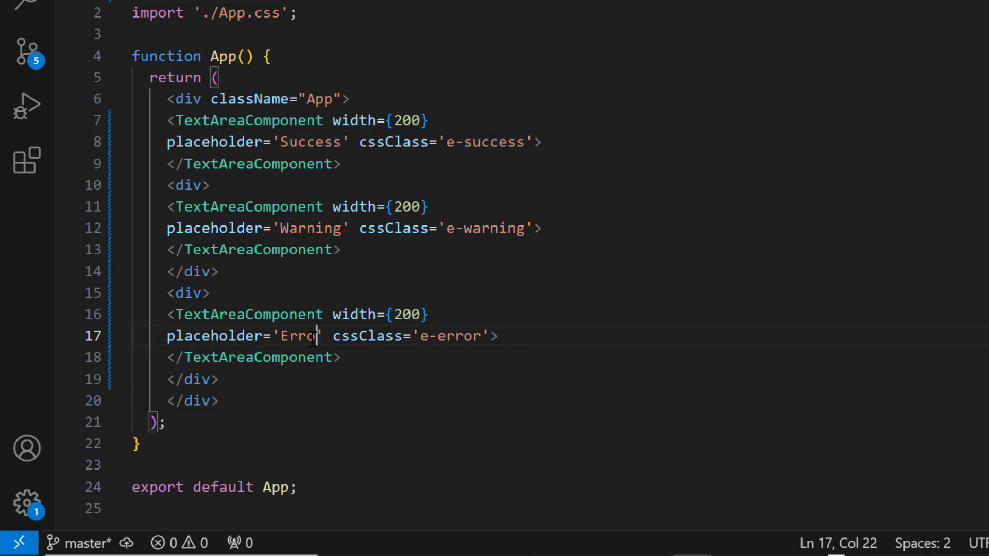
{"action": "left_click", "coordinate": [507, 336]}
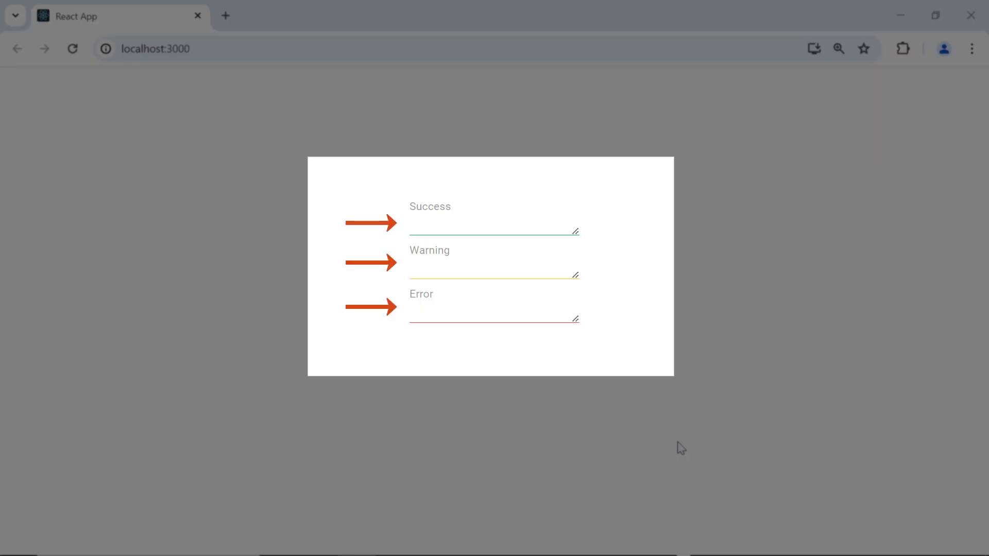
{"action": "mouse_move", "coordinate": [663, 349]}
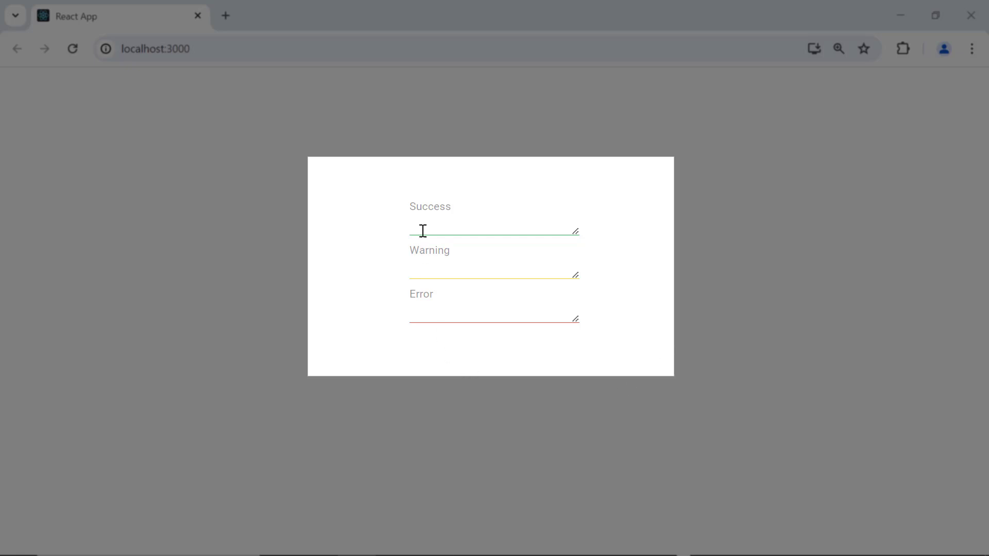
Step: Enter Syncfusion into the green Success text area in the browser
{"action": "type", "text": "Syncfusio"}
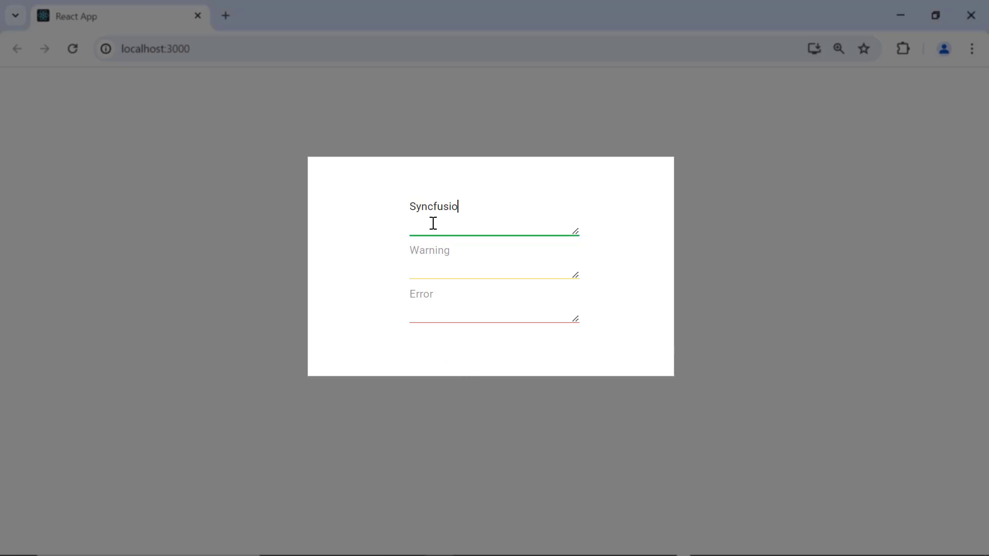
{"action": "type", "text": "n"}
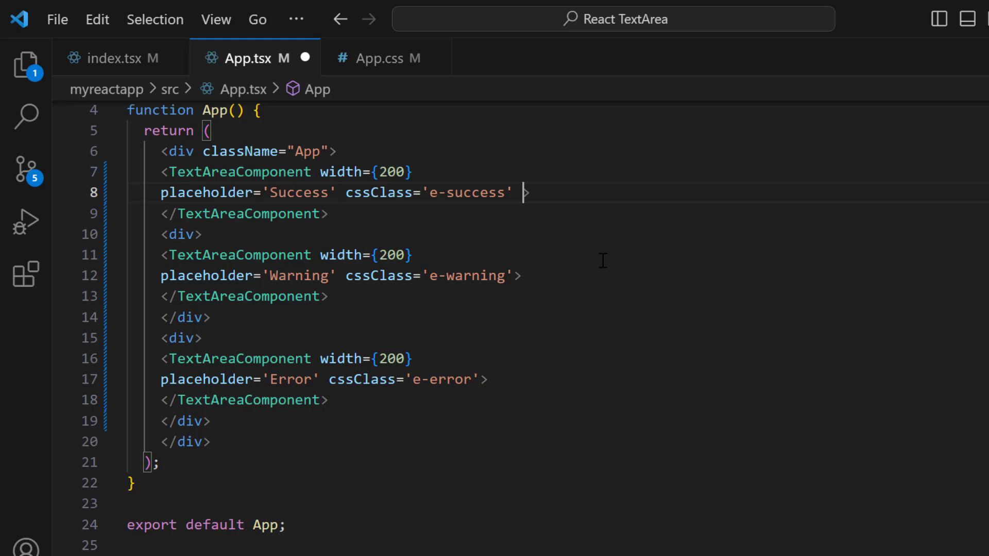
Step: Give the first TextAreaComponent floatLabelType 'Always' and placeholder 'Always'
{"action": "type", "text": "floatLabelType=''"}
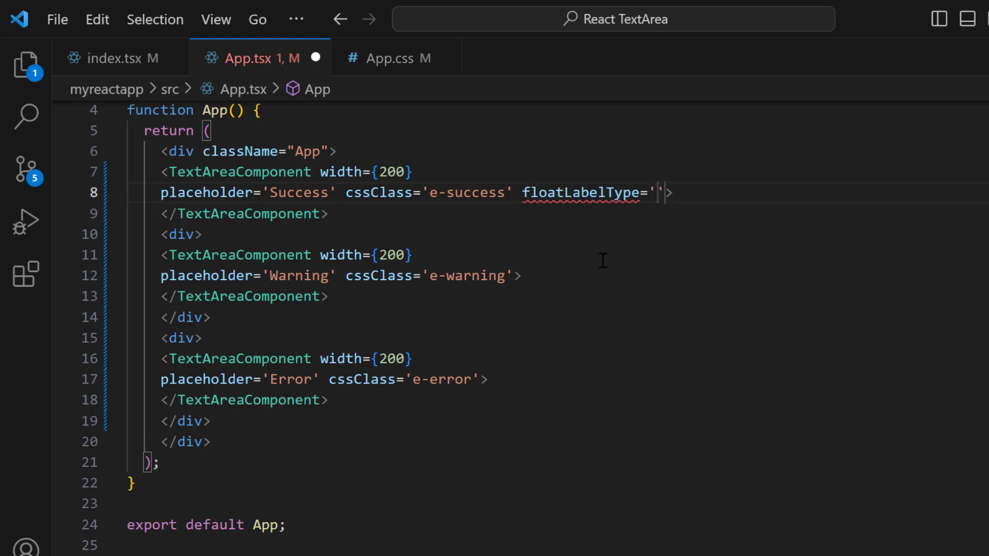
{"action": "type", "text": "Always"}
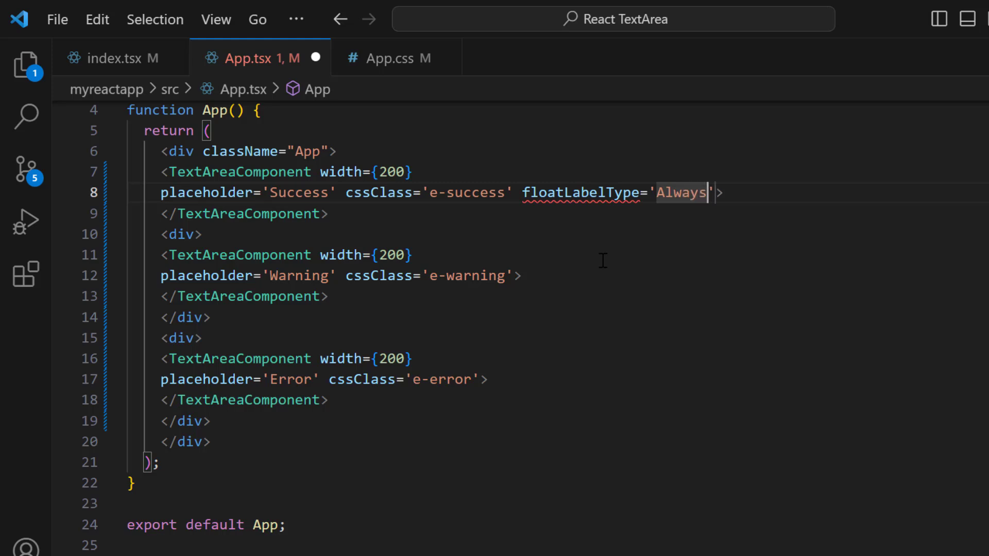
{"action": "double_click", "coordinate": [299, 193]}
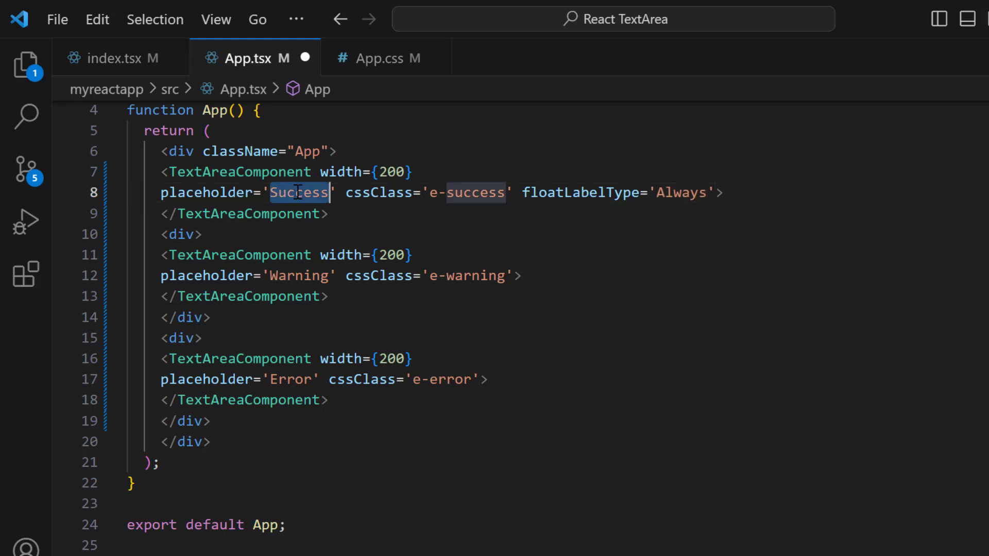
{"action": "type", "text": "Always"}
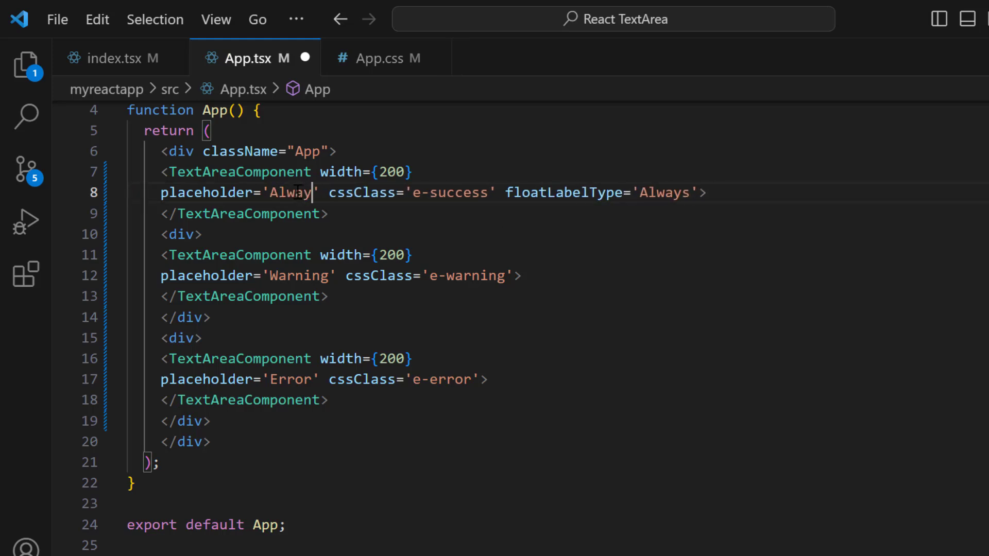
{"action": "type", "text": "s"}
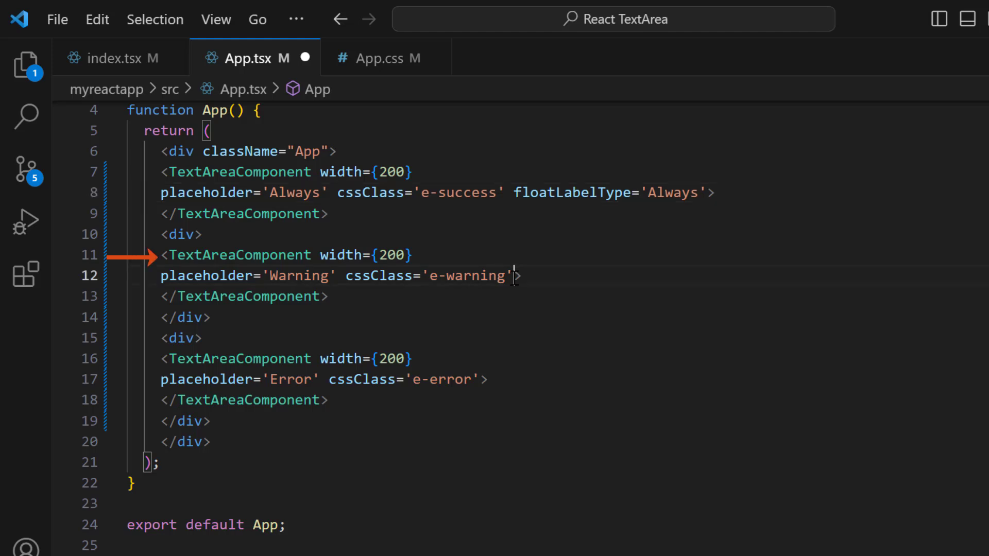
Step: Give the second TextAreaComponent floatLabelType 'Auto' and placeholder 'Auto'
{"action": "type", "text": "floatLabelType='"}
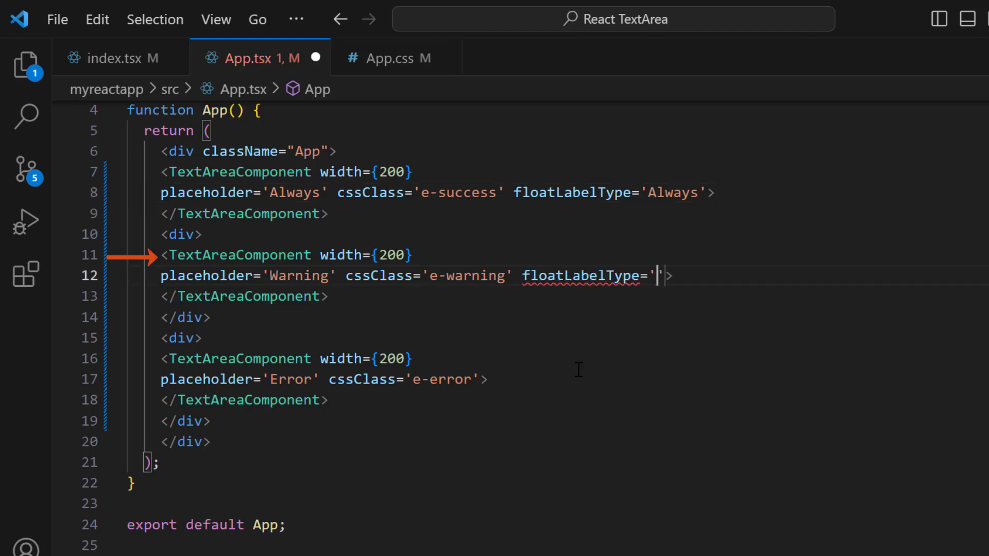
{"action": "type", "text": "Auto"}
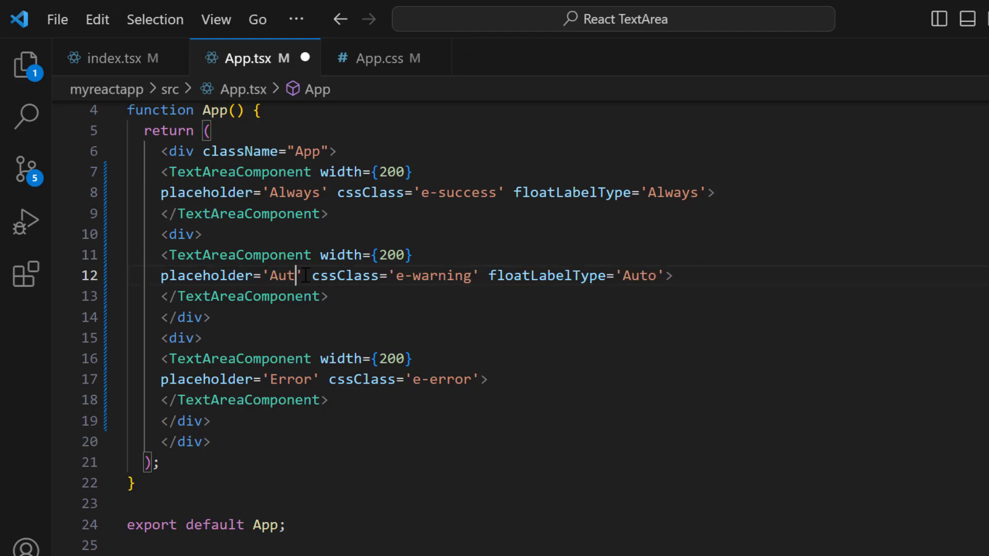
{"action": "type", "text": "o"}
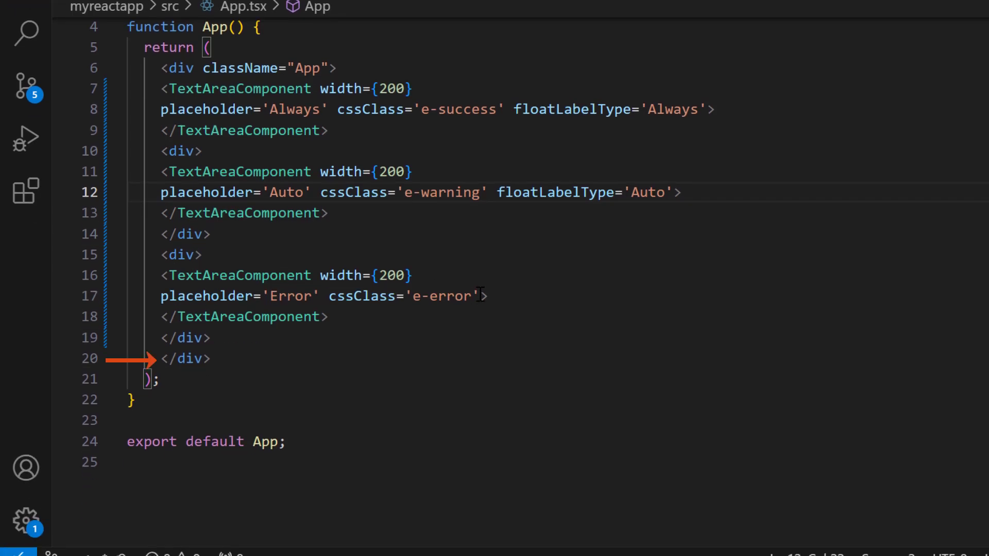
Step: Give the third TextAreaComponent floatLabelType 'Never' and placeholder 'Never'
{"action": "type", "text": "floatLabelType=''"}
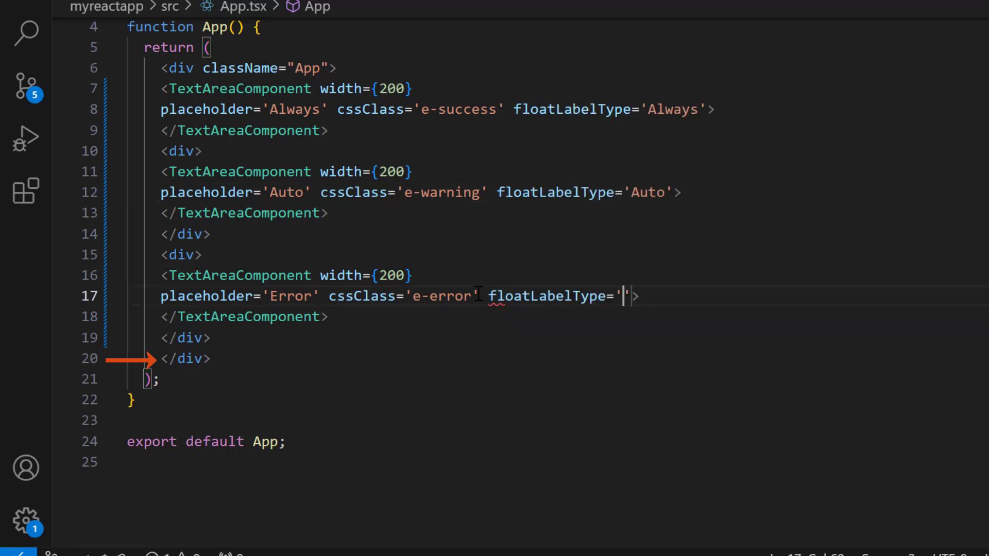
{"action": "type", "text": "Never"}
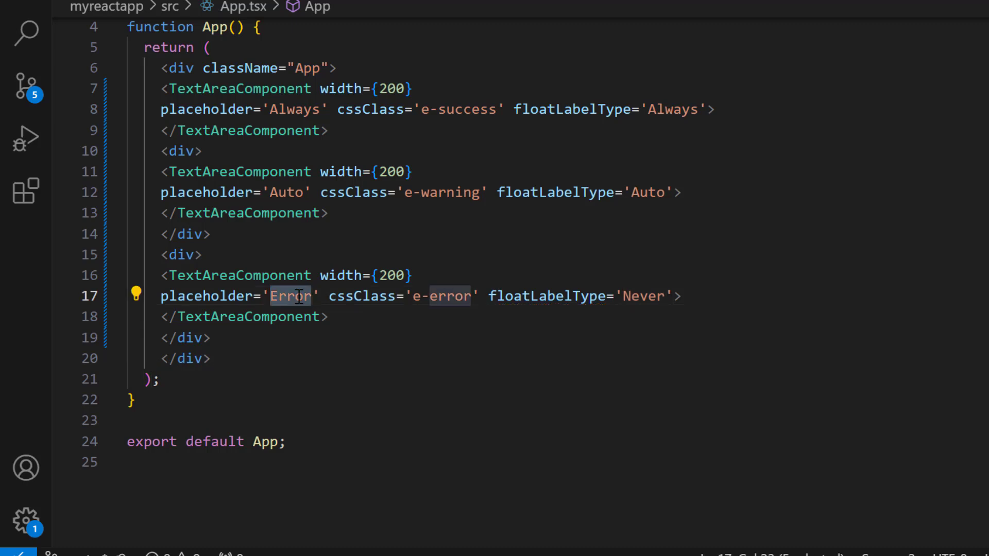
{"action": "type", "text": "Never"}
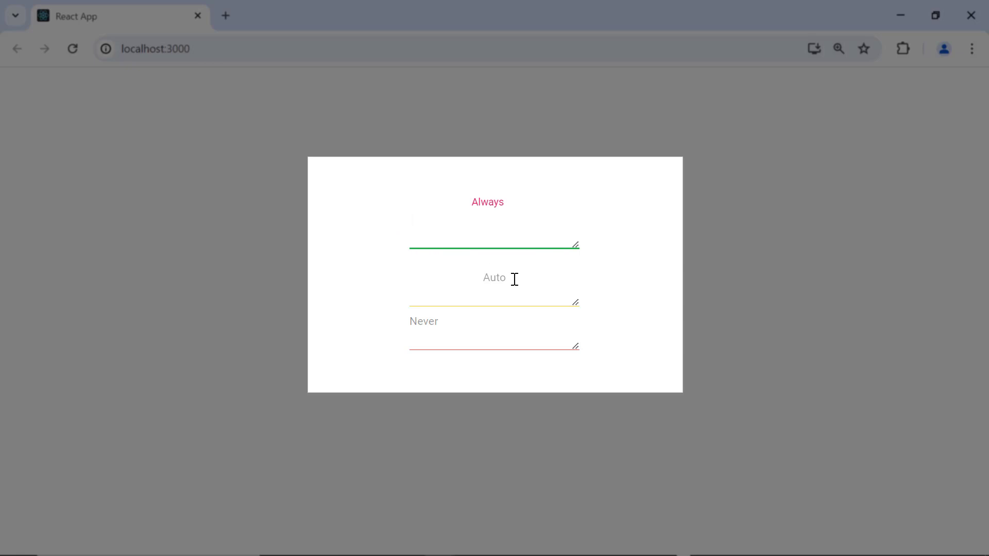
Step: Type Syncfusion into the Always, Auto and Never text areas to compare label floating
{"action": "type", "text": "Sync"}
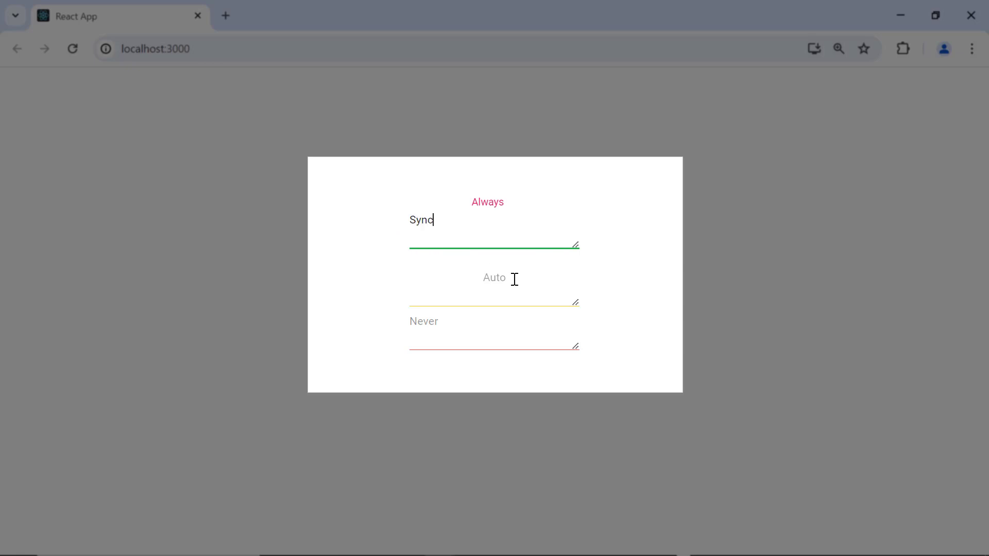
{"action": "type", "text": "fusion"}
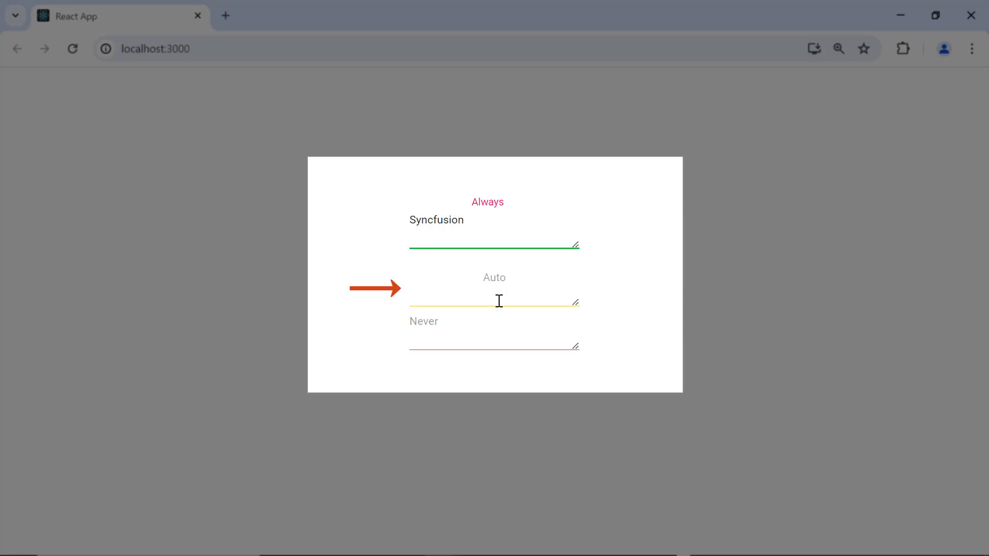
{"action": "type", "text": "Syn"}
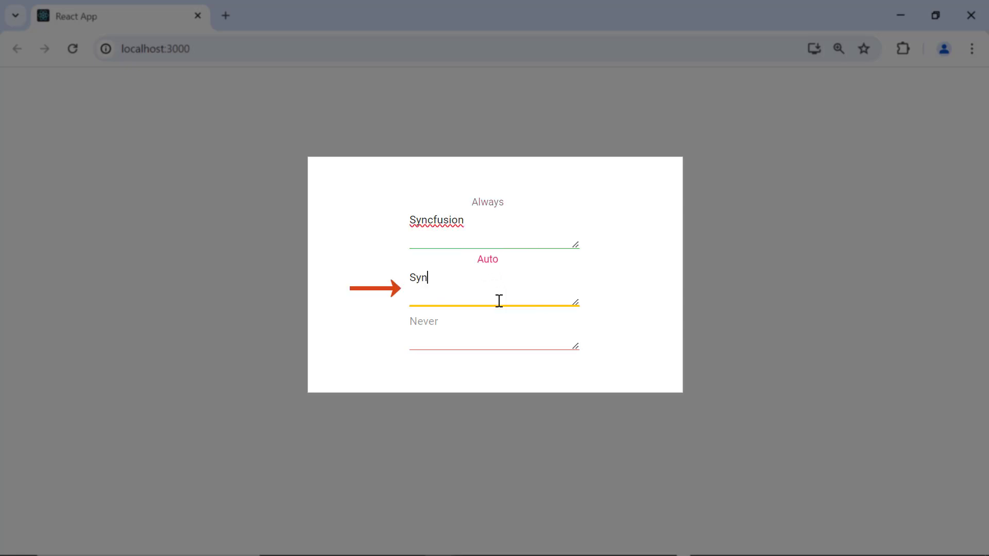
{"action": "type", "text": "cfusion"}
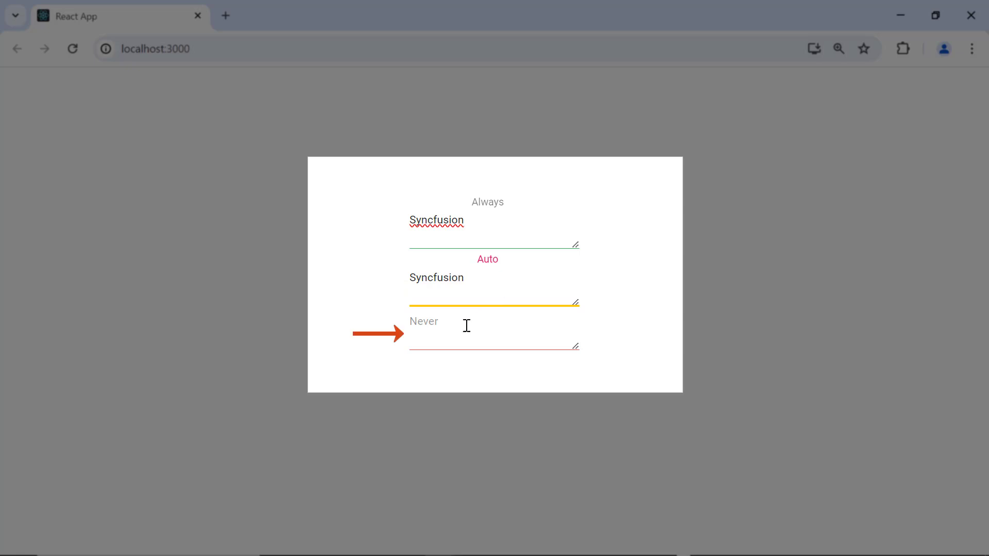
{"action": "type", "text": "S"}
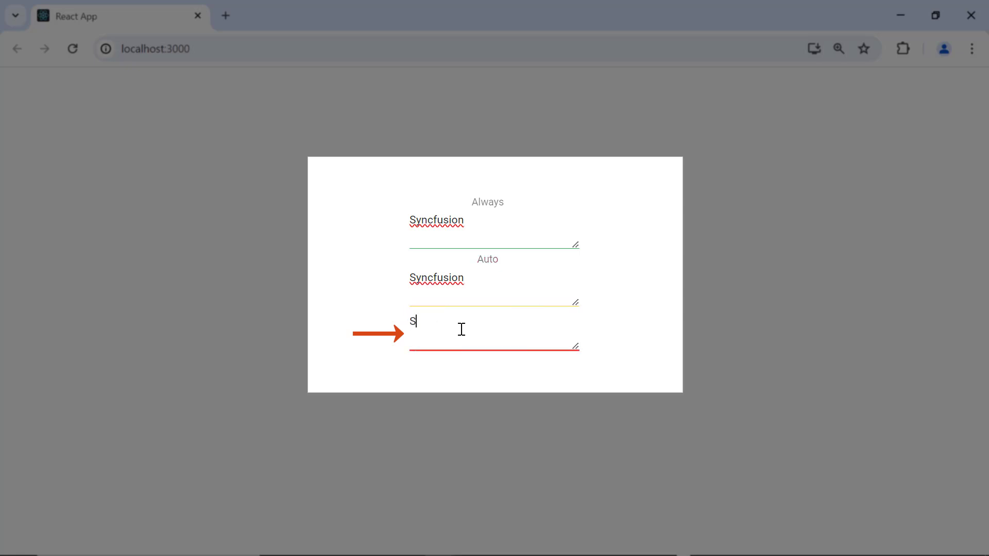
{"action": "type", "text": "yncfusion"}
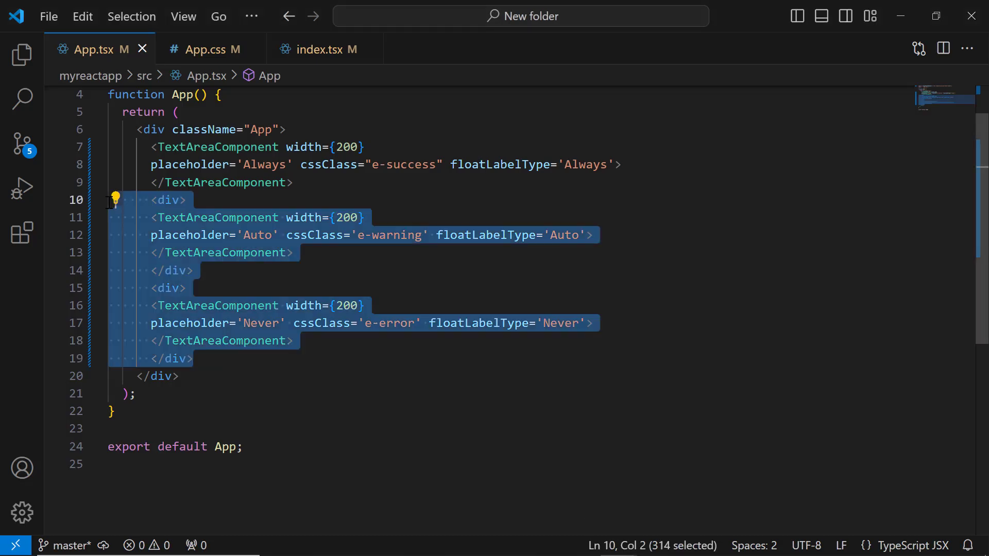
Step: Delete the Auto and Never text areas and give the remaining one rows={3} cols={50}
{"action": "key", "text": "Delete"}
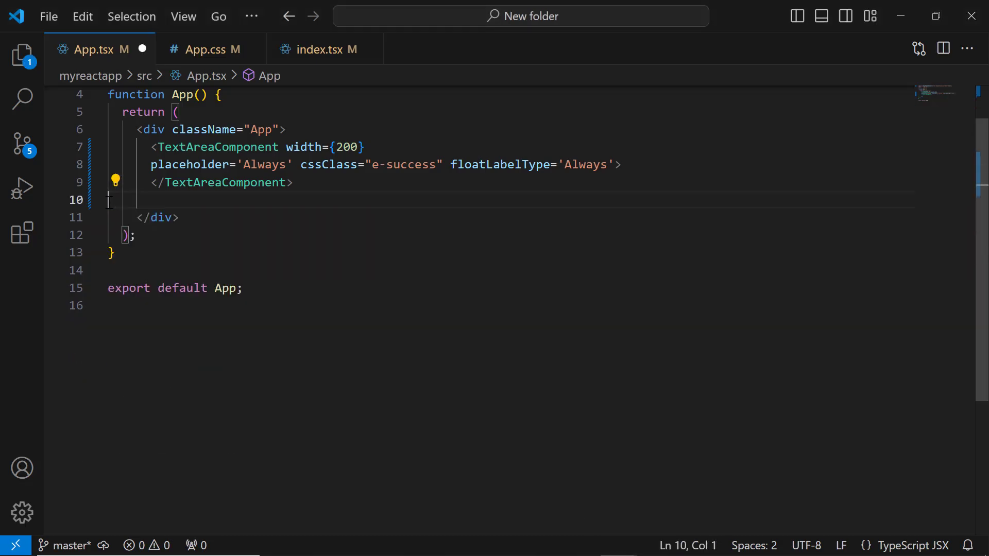
{"action": "key", "text": "Backspace"}
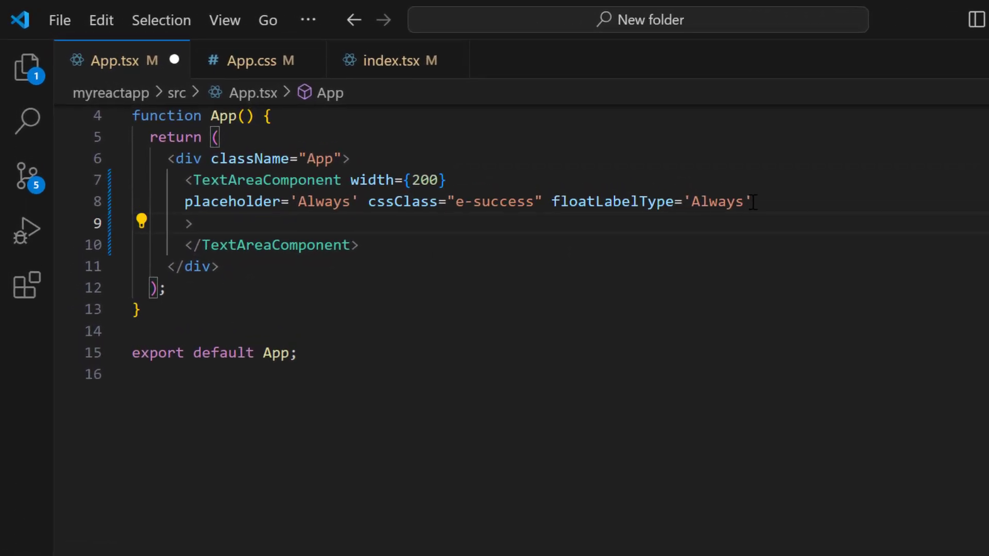
{"action": "type", "text": "r"}
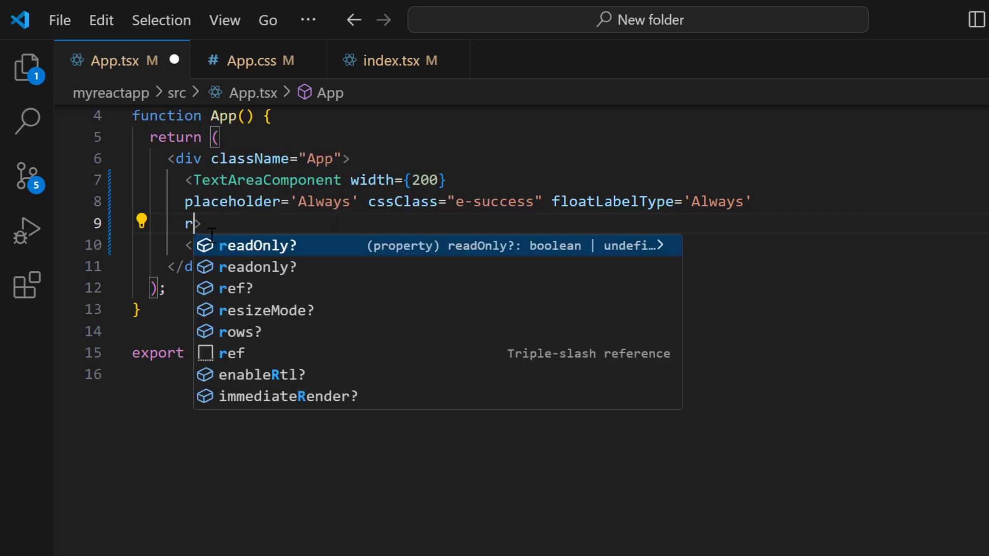
{"action": "type", "text": "ows={3}"}
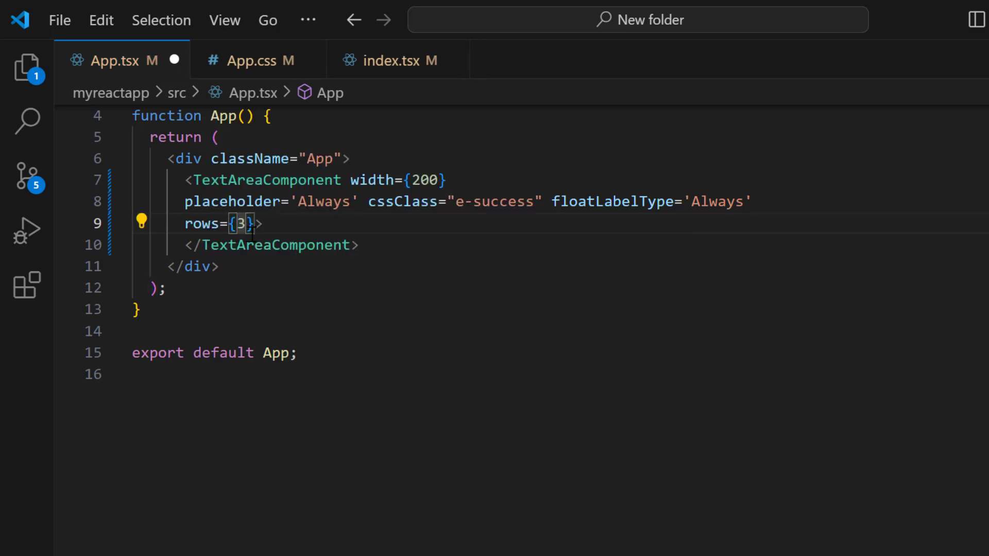
{"action": "type", "text": "c"}
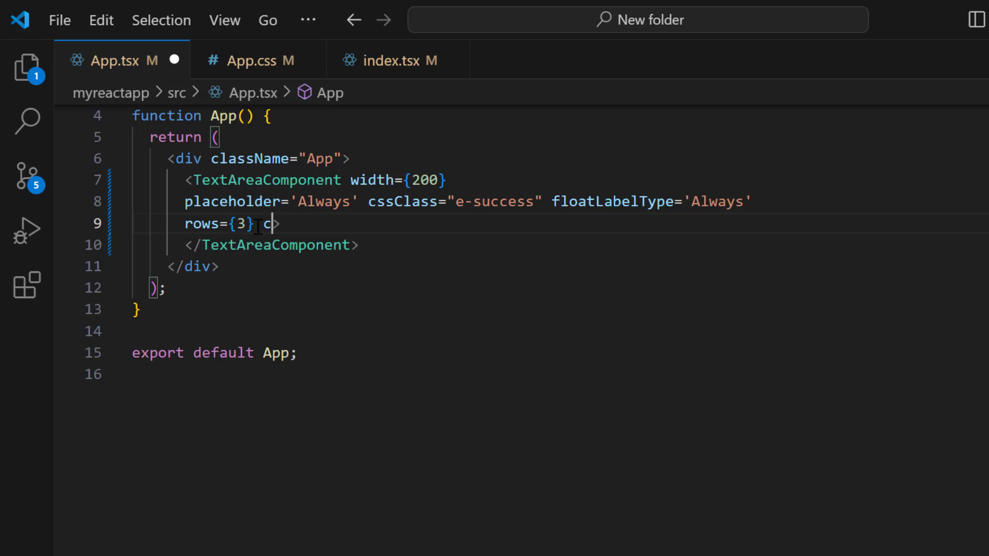
{"action": "type", "text": "ols={50}"}
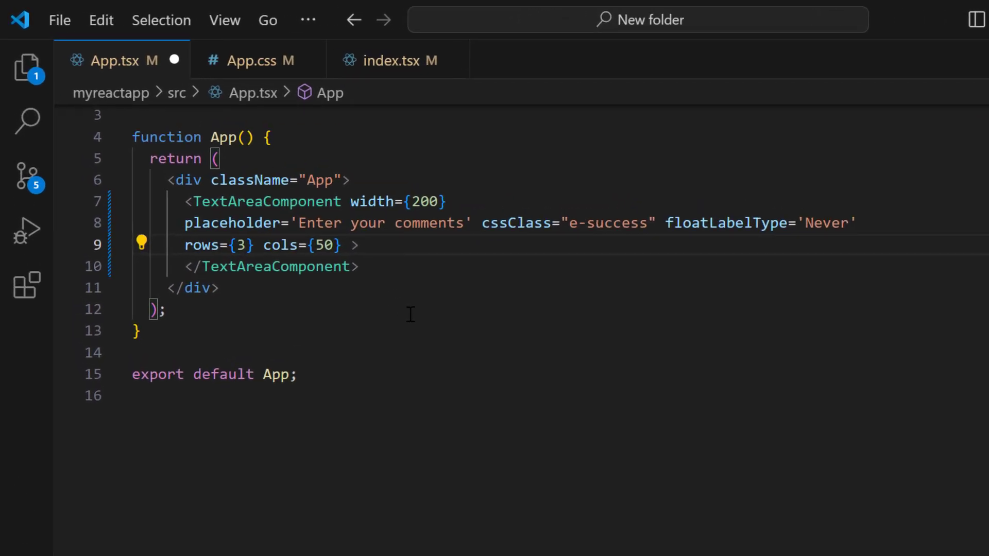
Step: Add resizeMode='Both' to the comments TextAreaComponent
{"action": "type", "text": "r"}
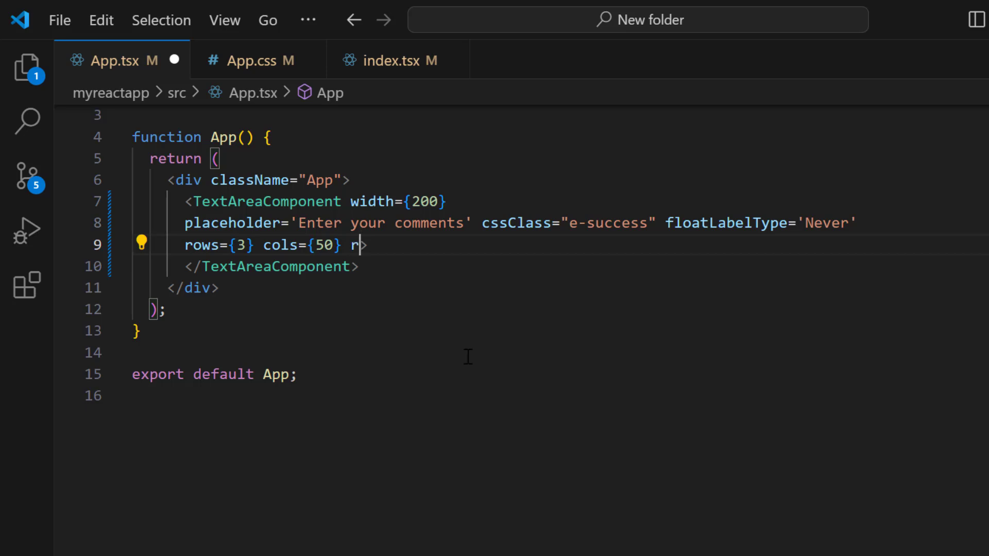
{"action": "type", "text": "esizeMode=''"}
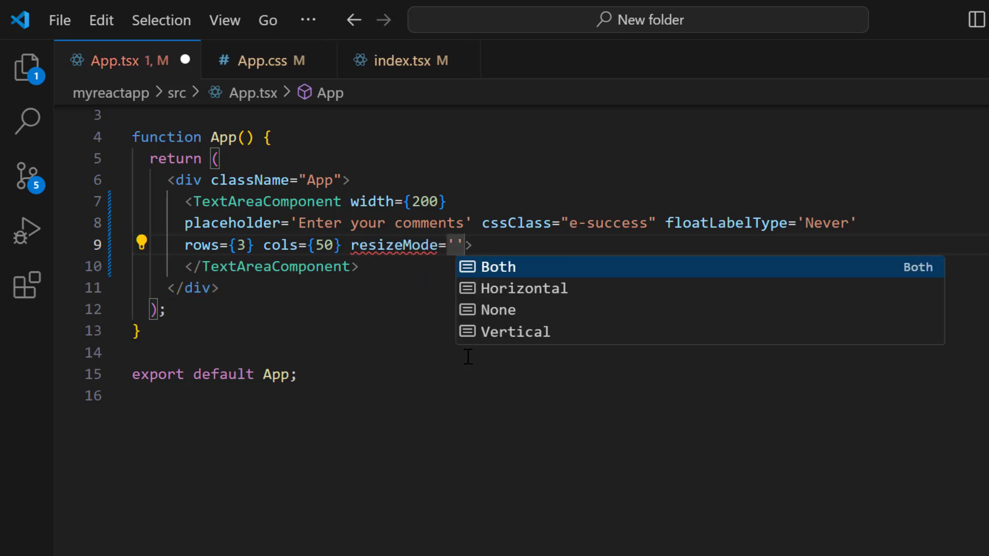
{"action": "left_click", "coordinate": [498, 266]}
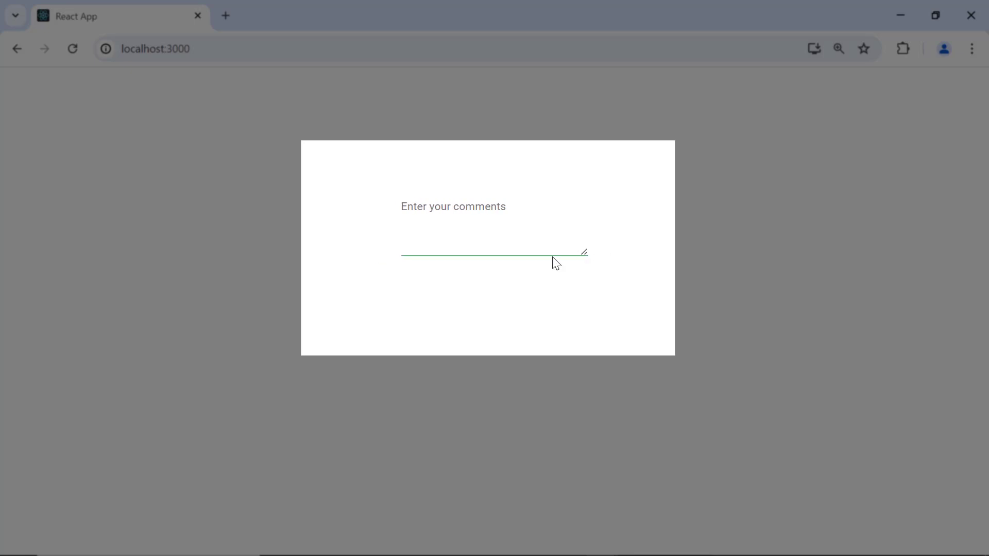
Step: Try typing in the comments box, then add maxLength={8} to the TextAreaComponent
{"action": "type", "text": "Sy"}
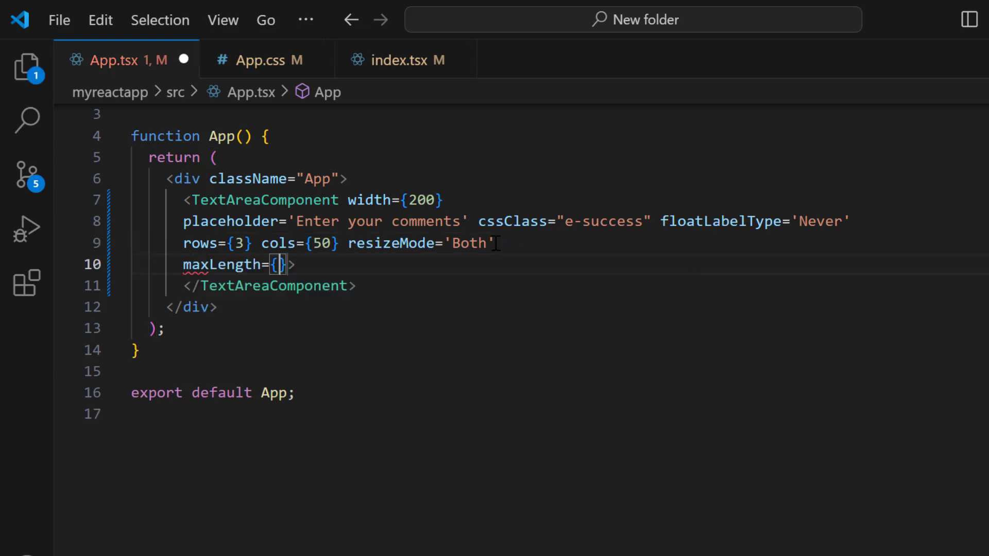
{"action": "type", "text": "8"}
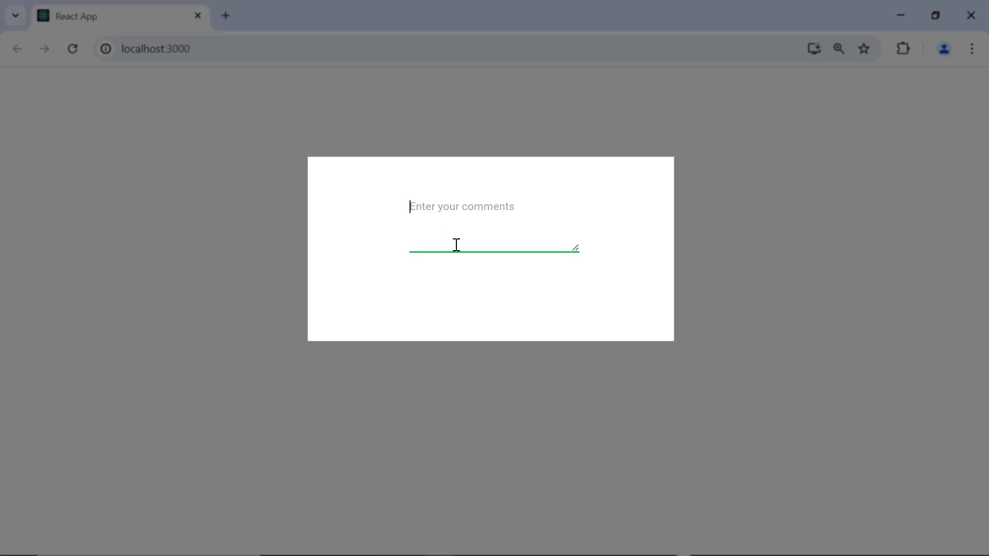
Step: Type Syncfusion into the comments box, which stops at 'Syncfusi' after eight characters
{"action": "type", "text": "Syncfusi"}
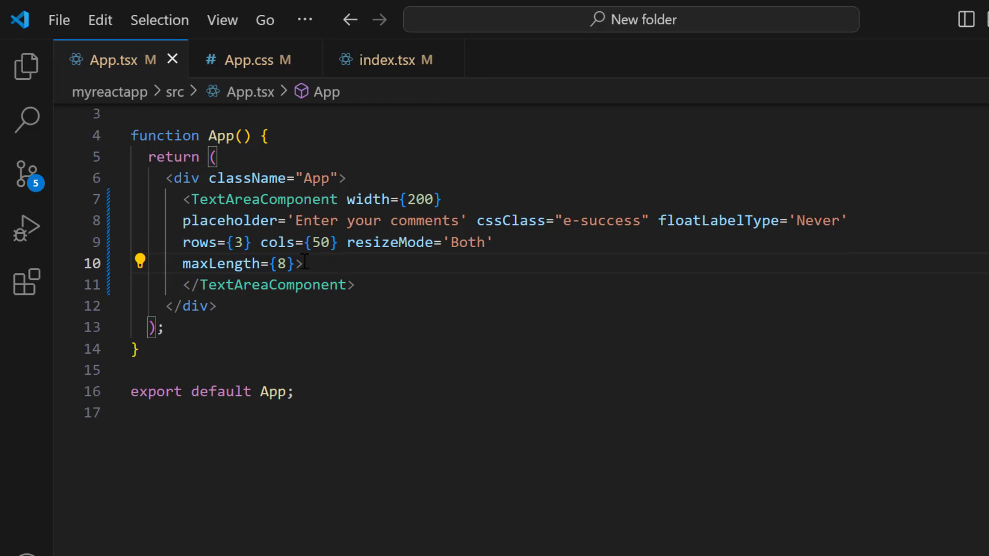
Step: Add readOnly={true} and value='Comments' to the TextAreaComponent and save
{"action": "type", "text": "readOnly={true"}
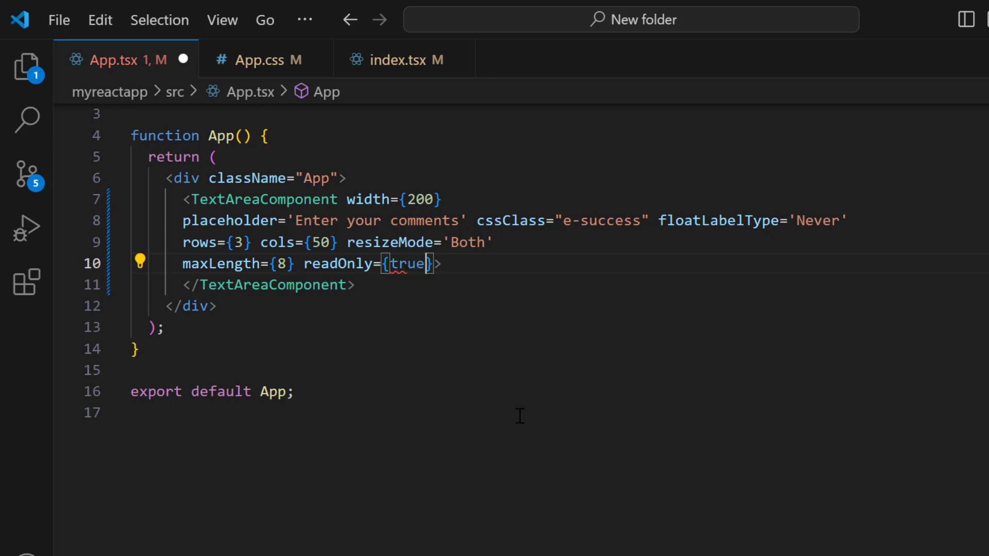
{"action": "type", "text": "value='C'"}
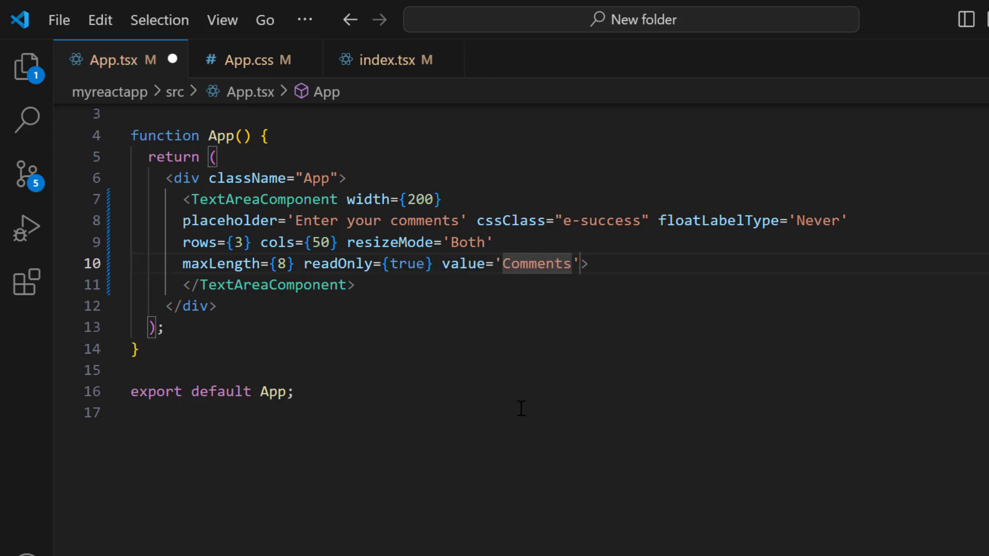
{"action": "key", "text": "Enter"}
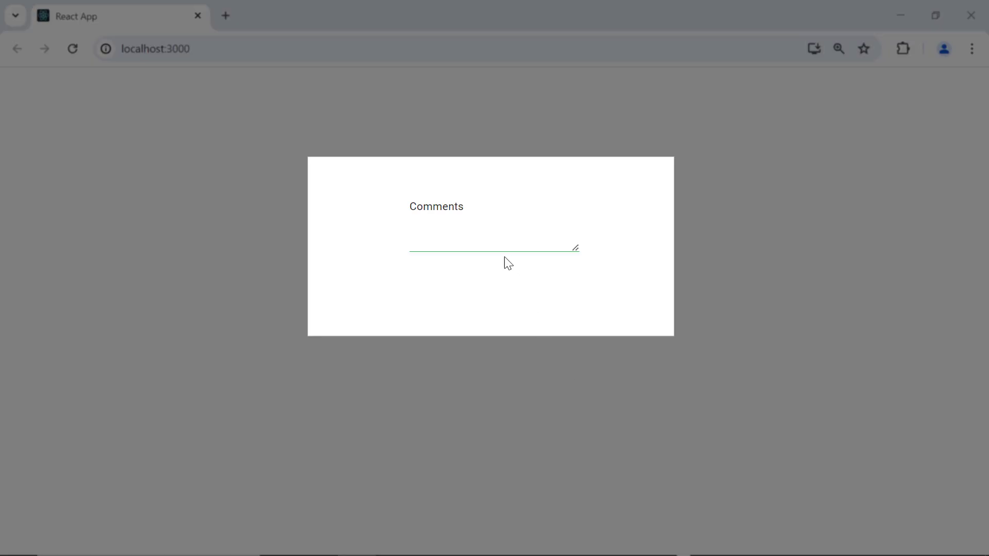
{"action": "double_click", "coordinate": [436, 206]}
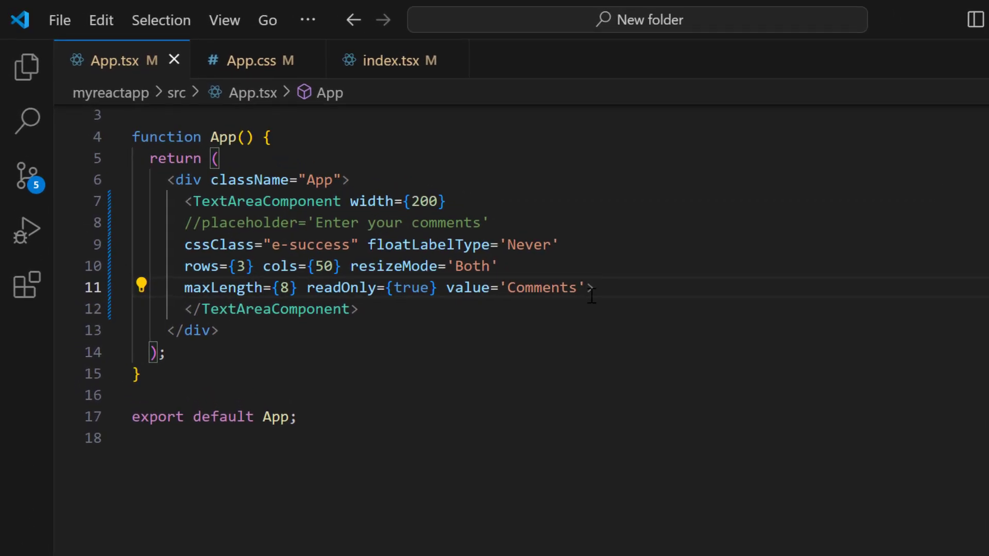
Step: Add enabled={false} to the comments TextAreaComponent and save the file
{"action": "type", "text": "enabled=>"}
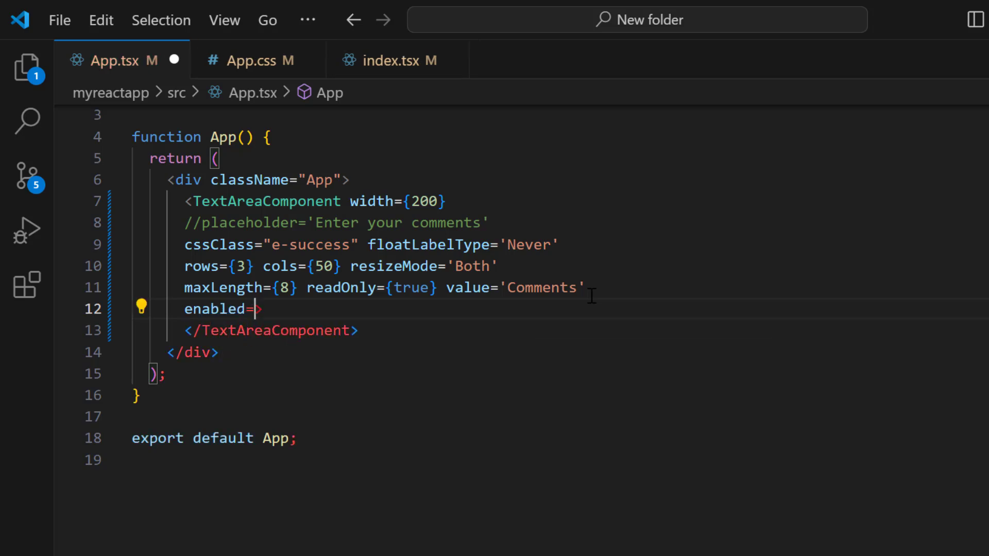
{"action": "type", "text": "{false}"}
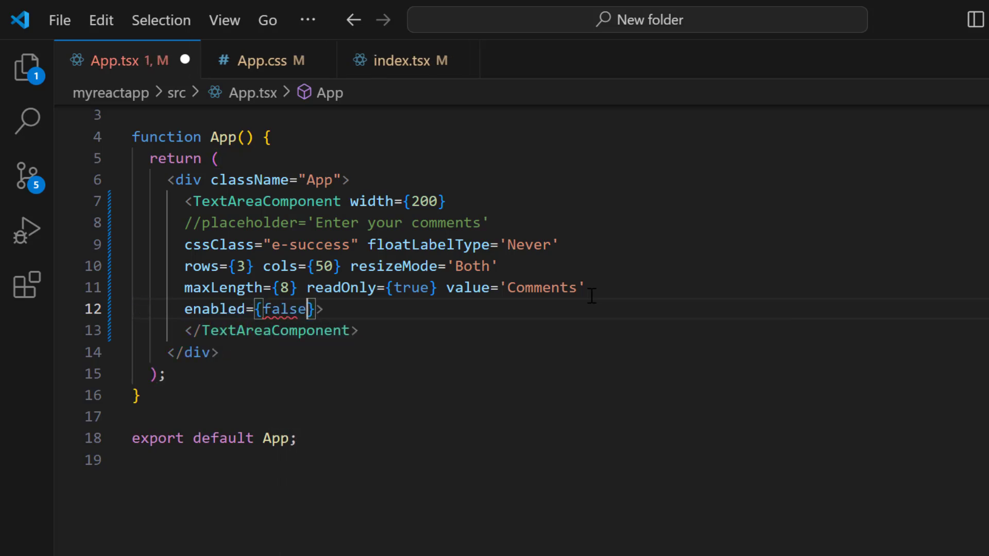
{"action": "key", "text": "ctrl+s"}
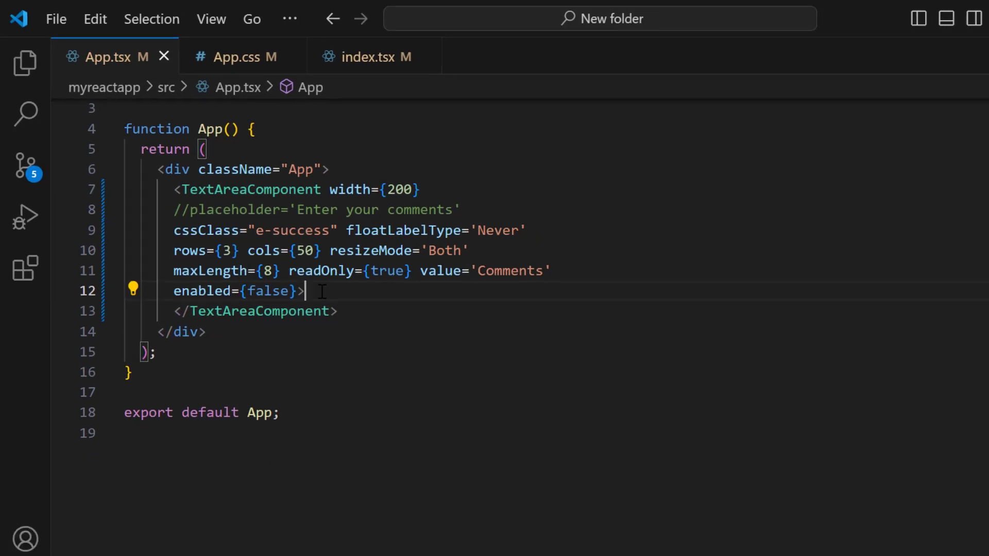